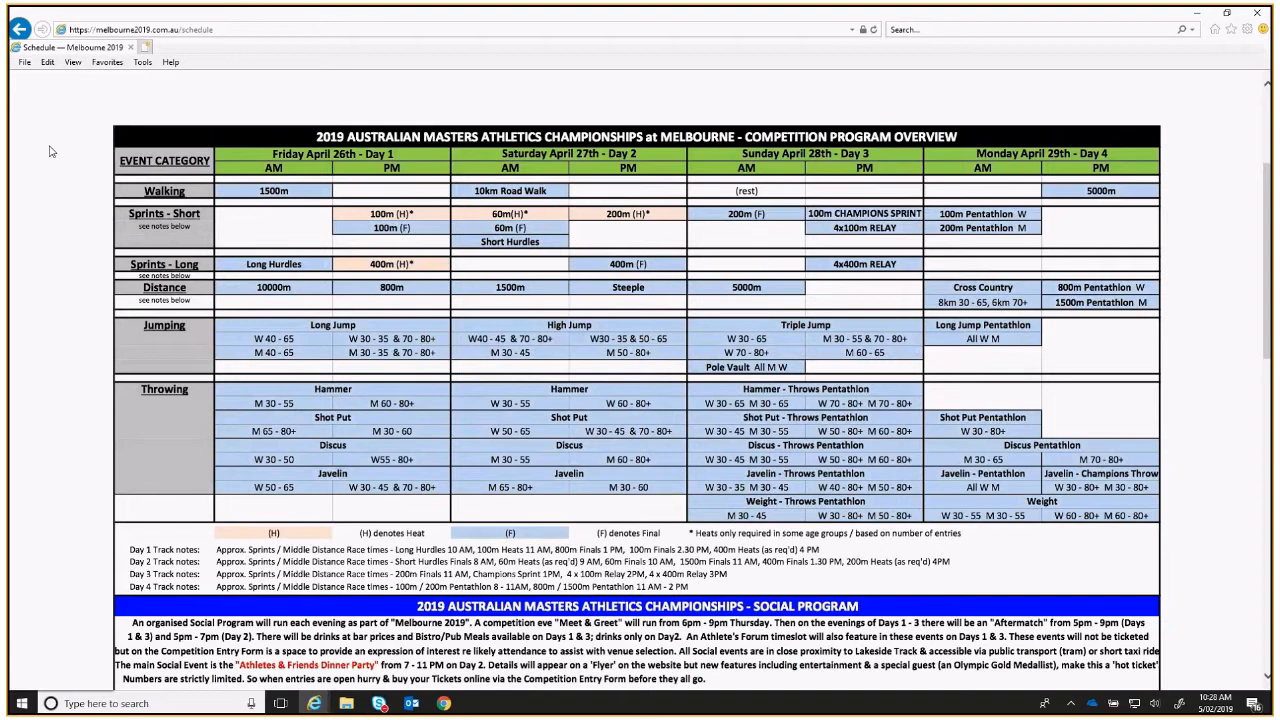
pyautogui.moveTo(52, 162)
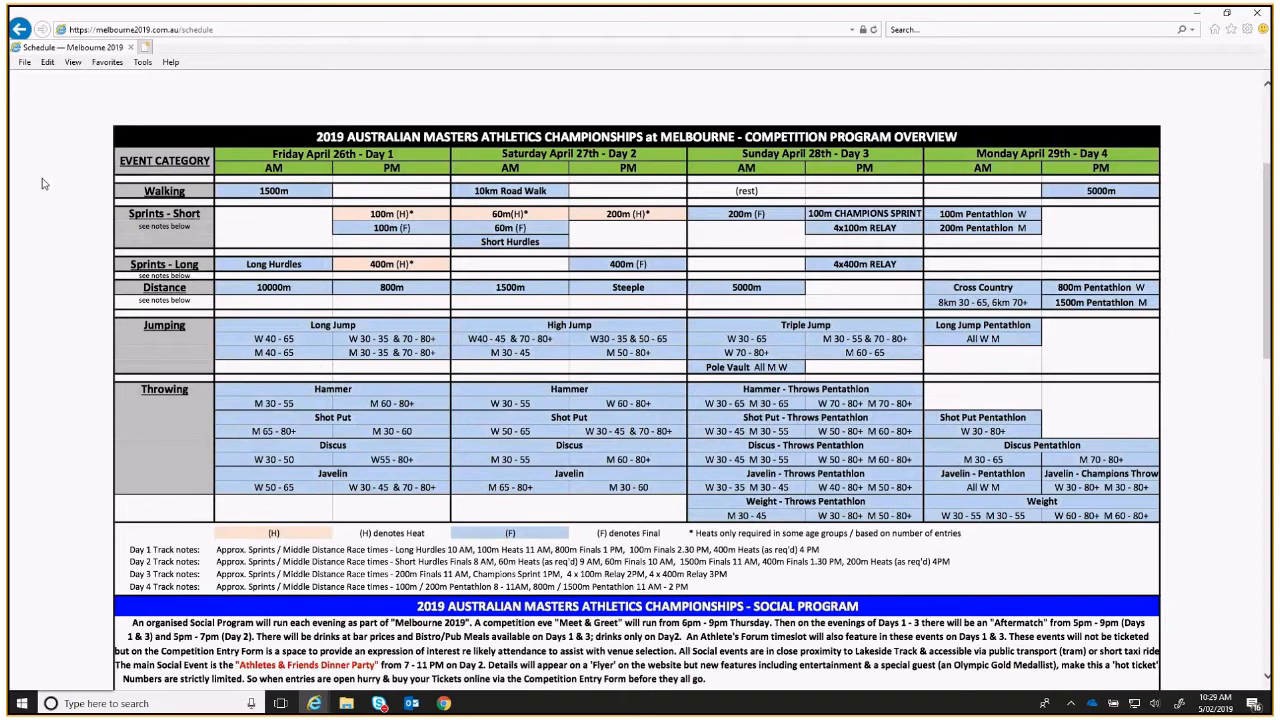
pyautogui.moveTo(50, 212)
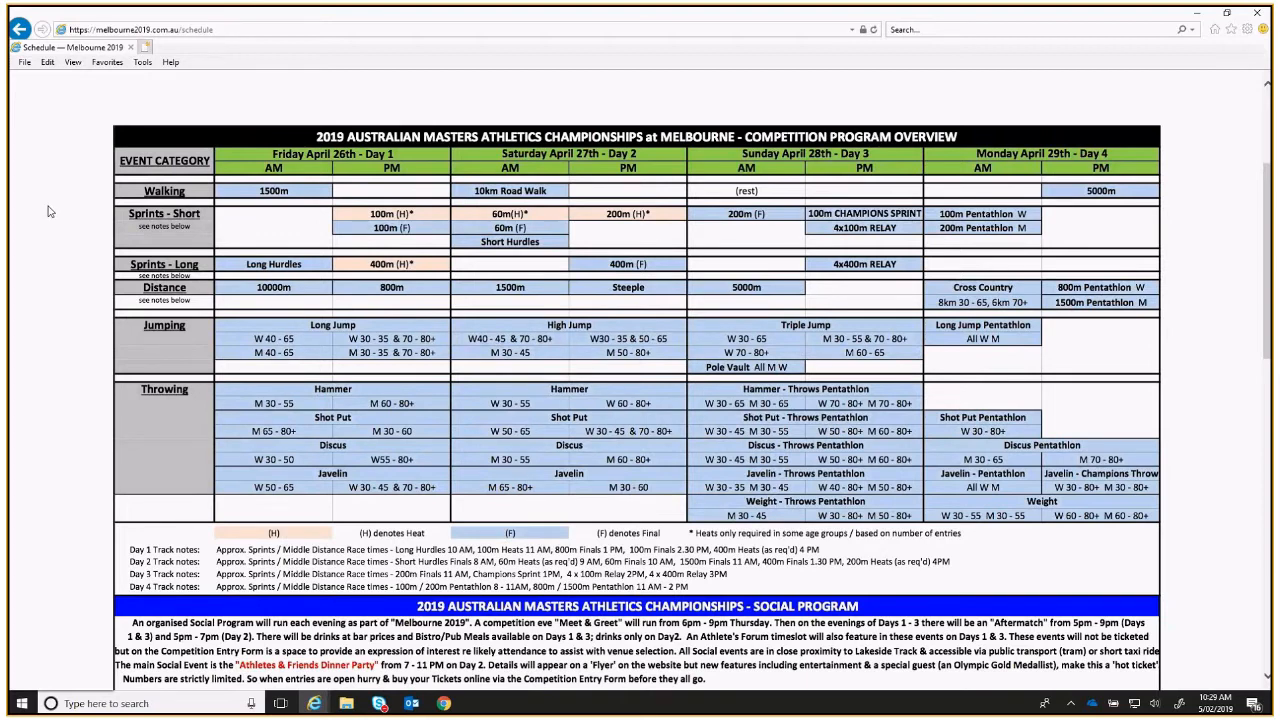
pyautogui.moveTo(72, 172)
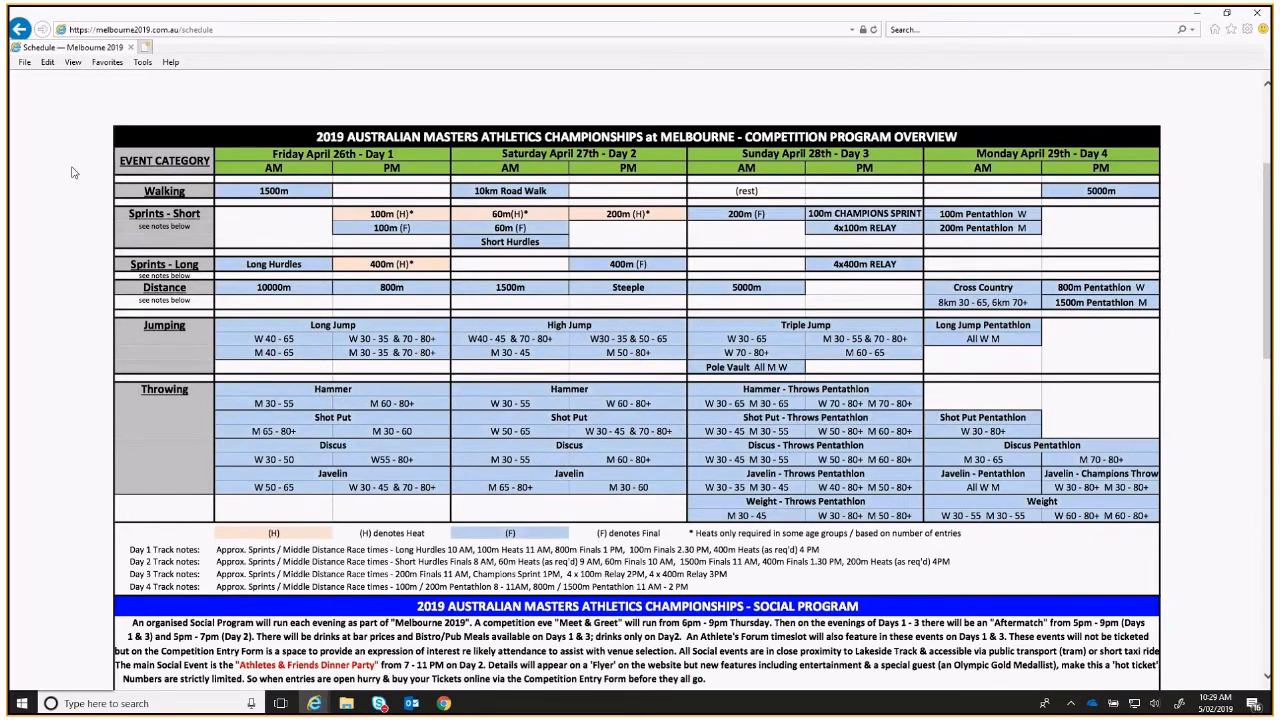
pyautogui.moveTo(88, 348)
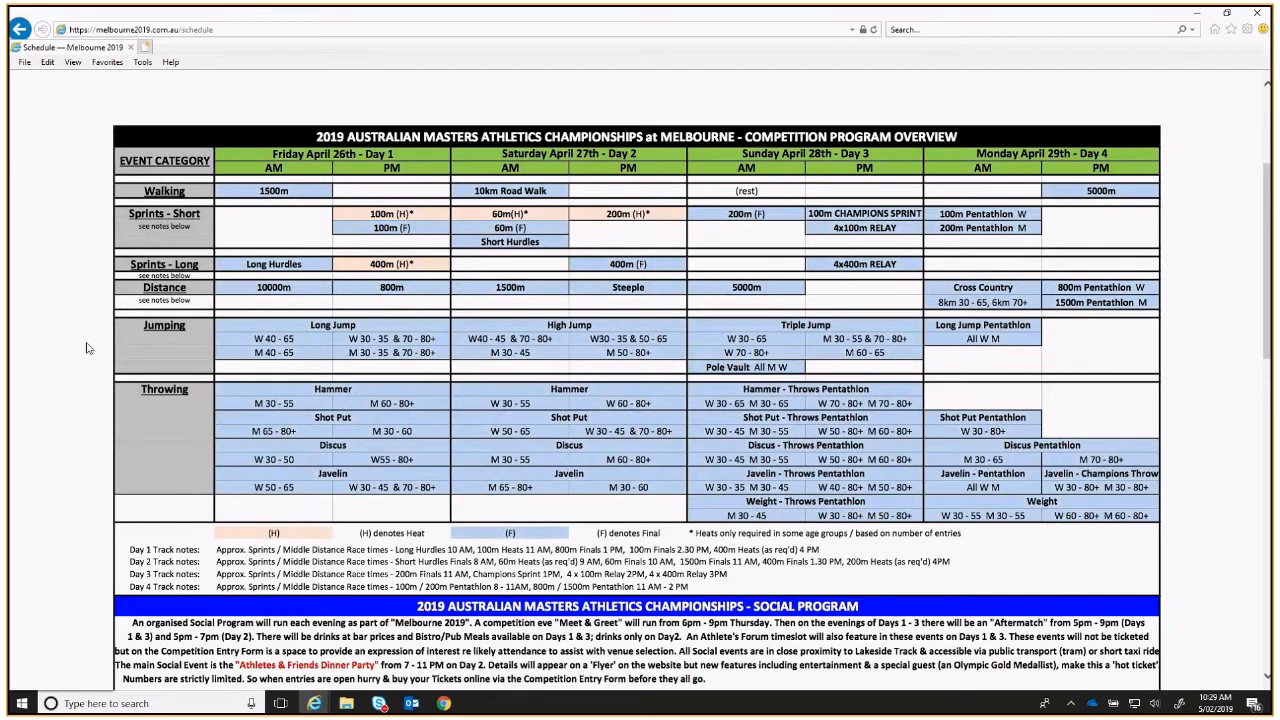
pyautogui.moveTo(80, 260)
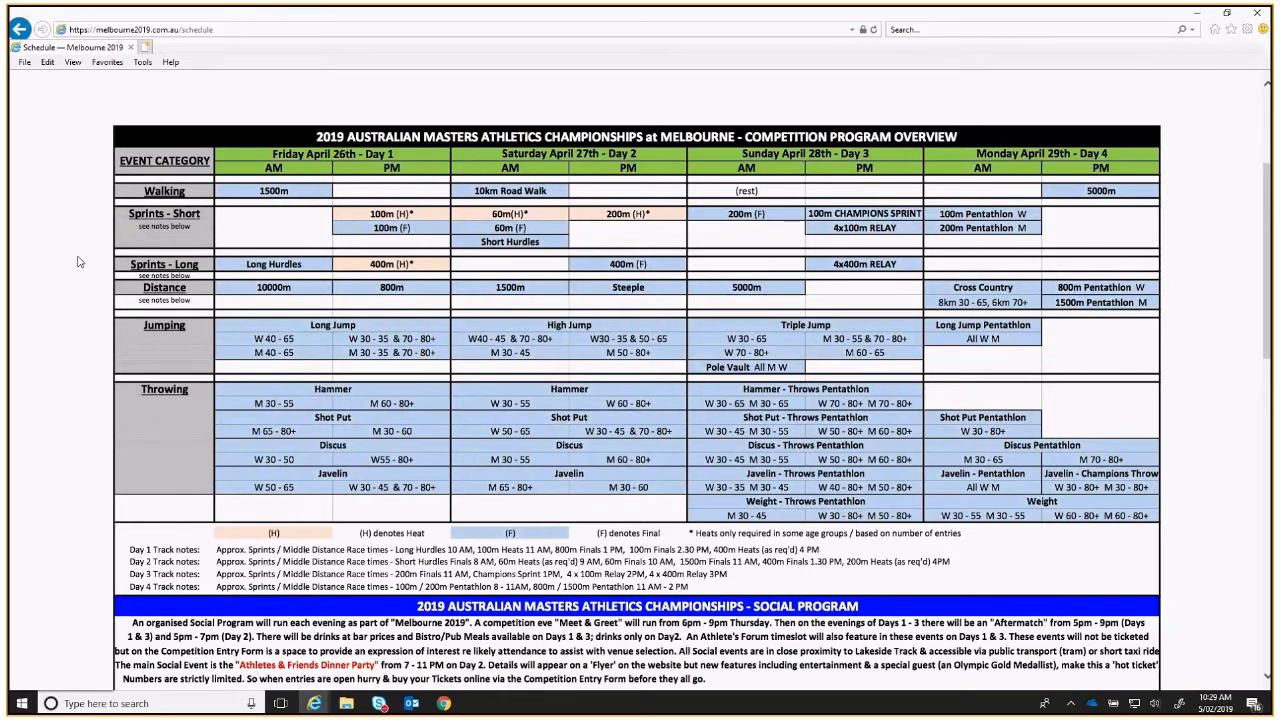
pyautogui.moveTo(84, 368)
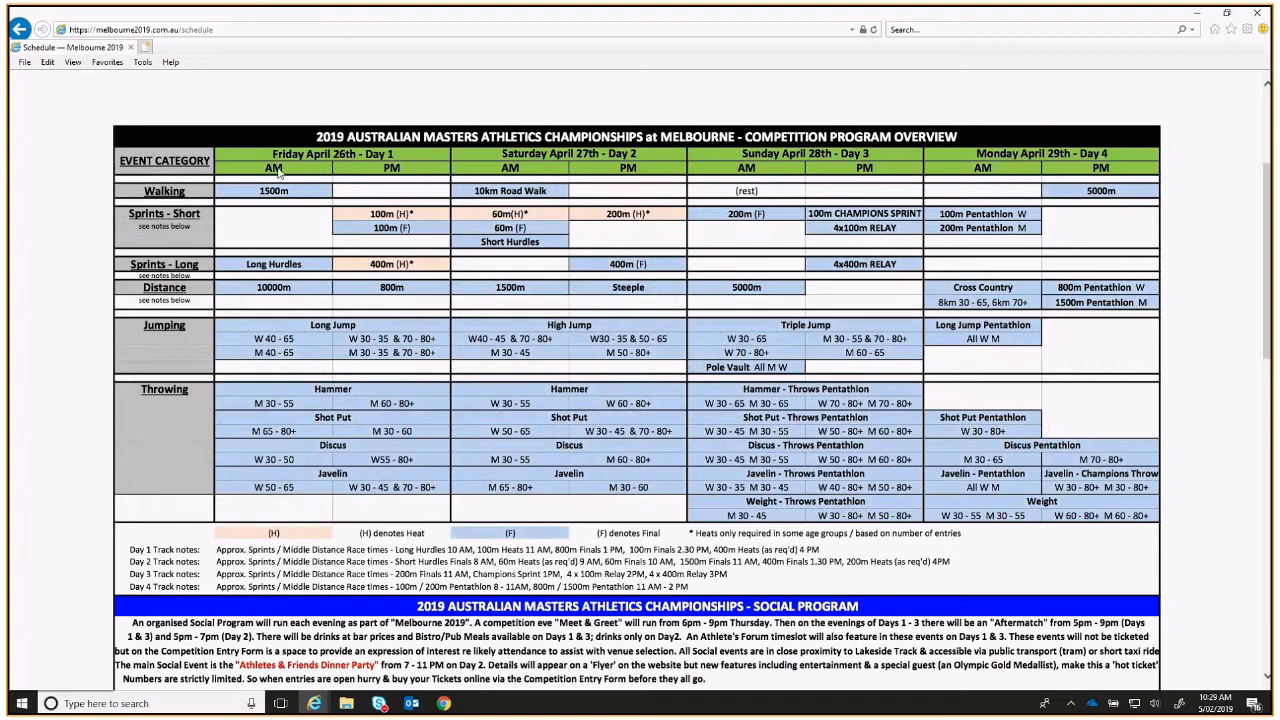
pyautogui.moveTo(304, 108)
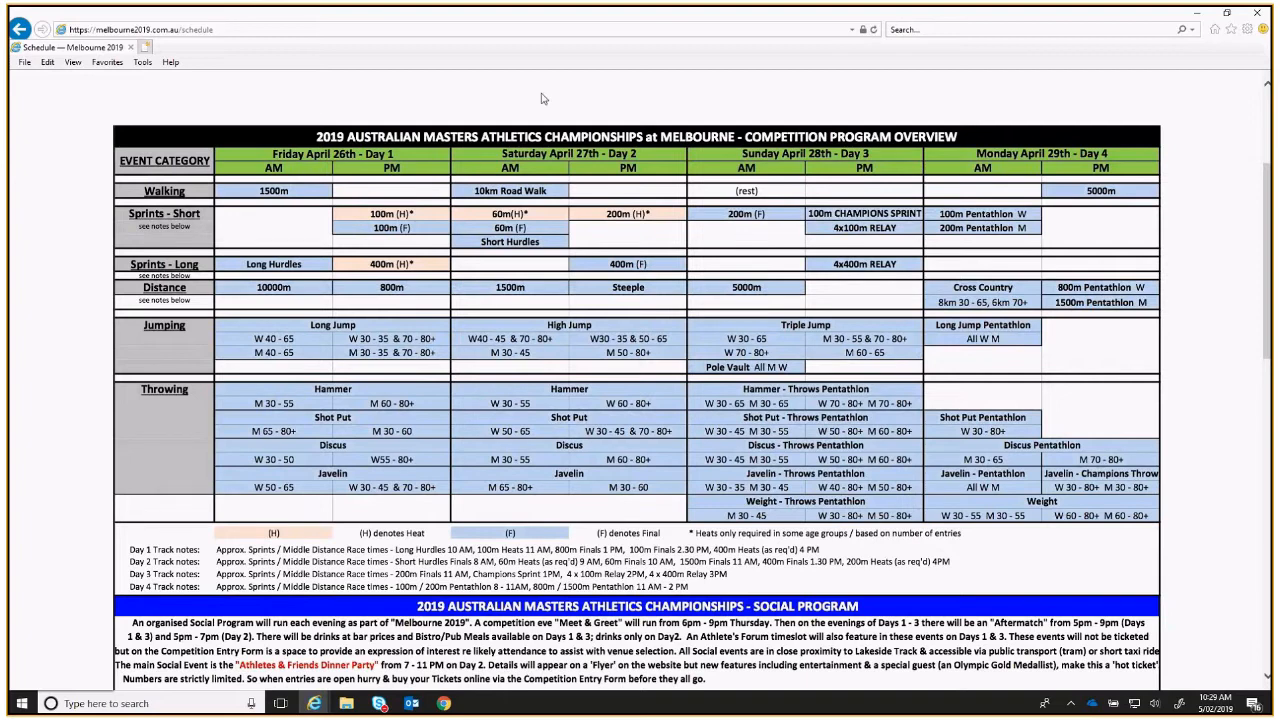
pyautogui.moveTo(8, 392)
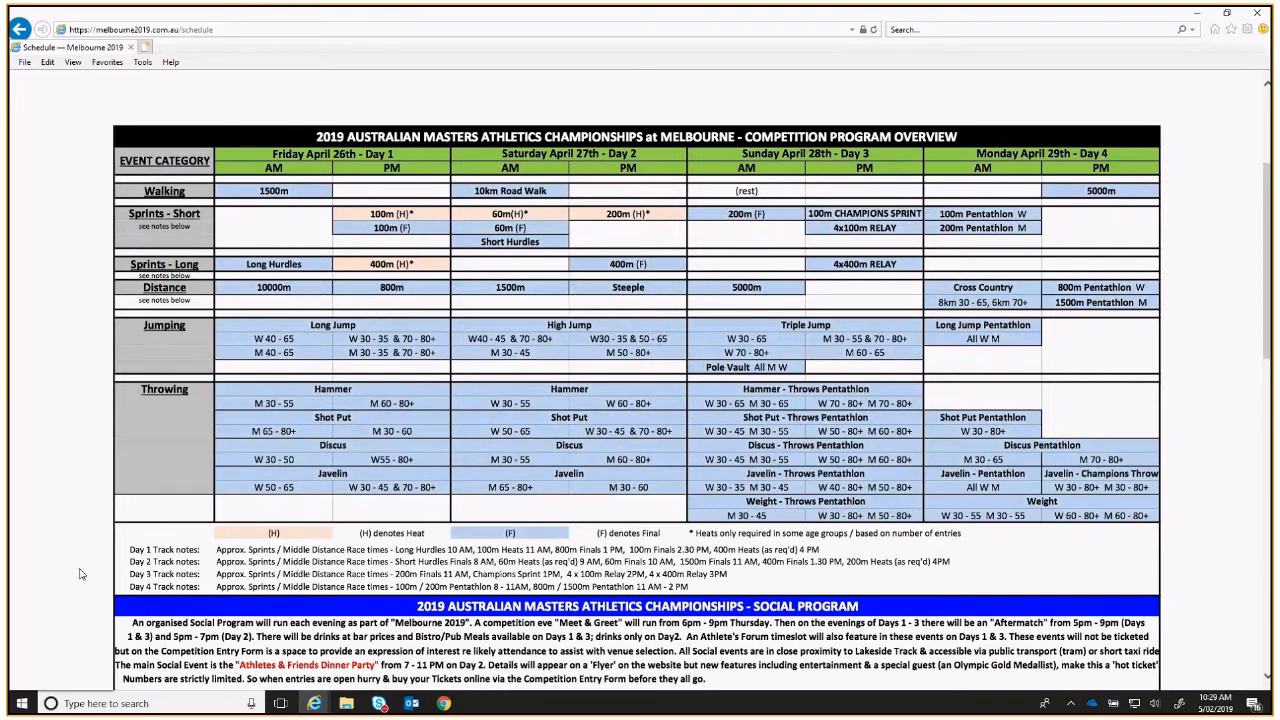
pyautogui.moveTo(88, 564)
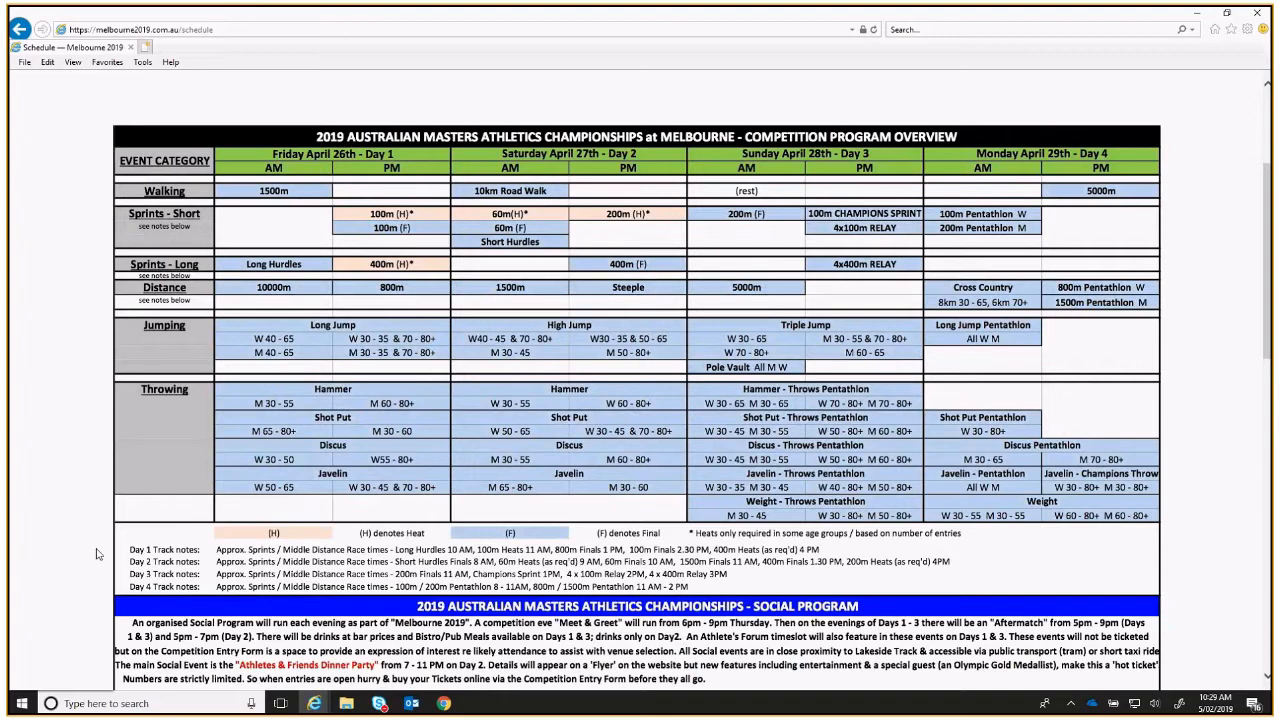
pyautogui.moveTo(96, 570)
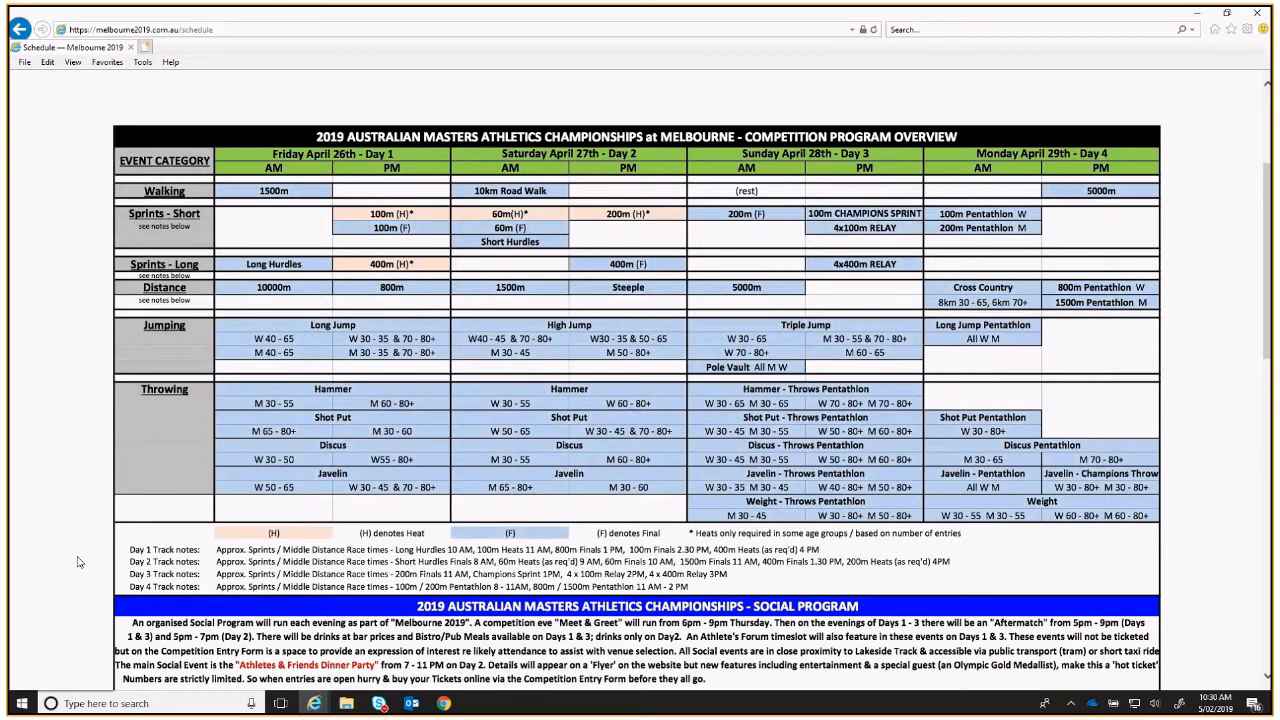
pyautogui.moveTo(72, 556)
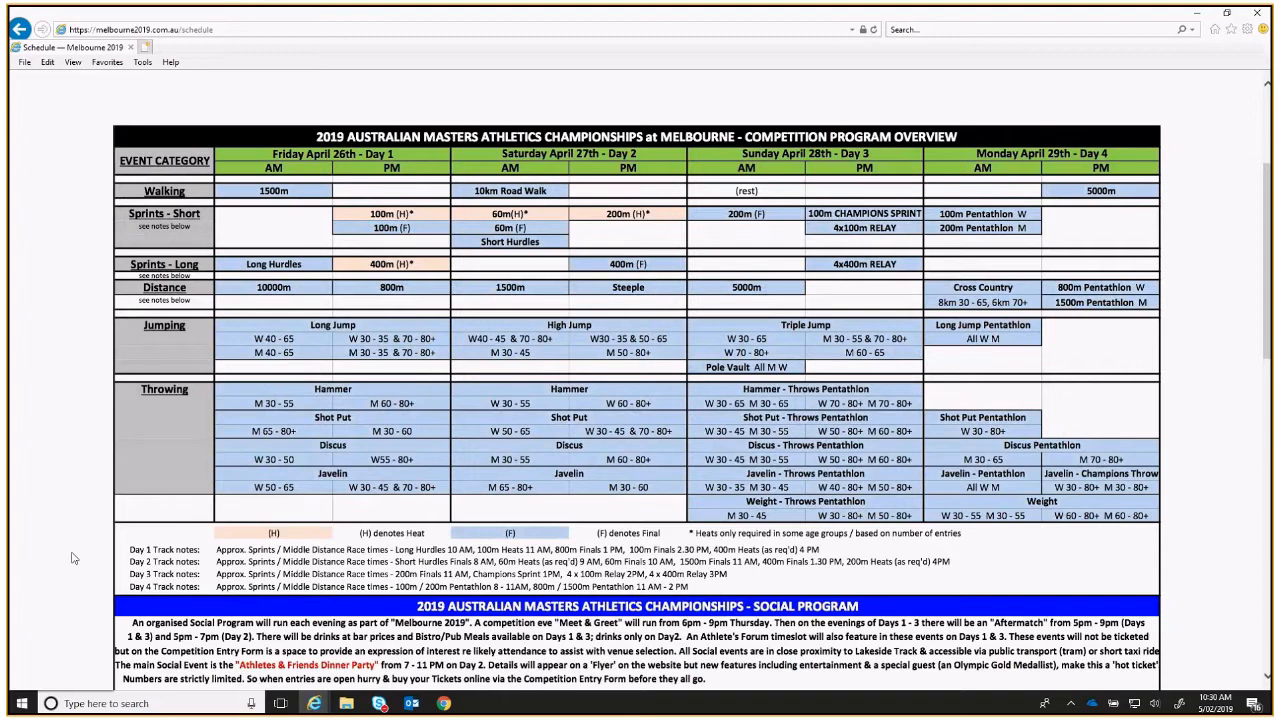
pyautogui.moveTo(896, 256)
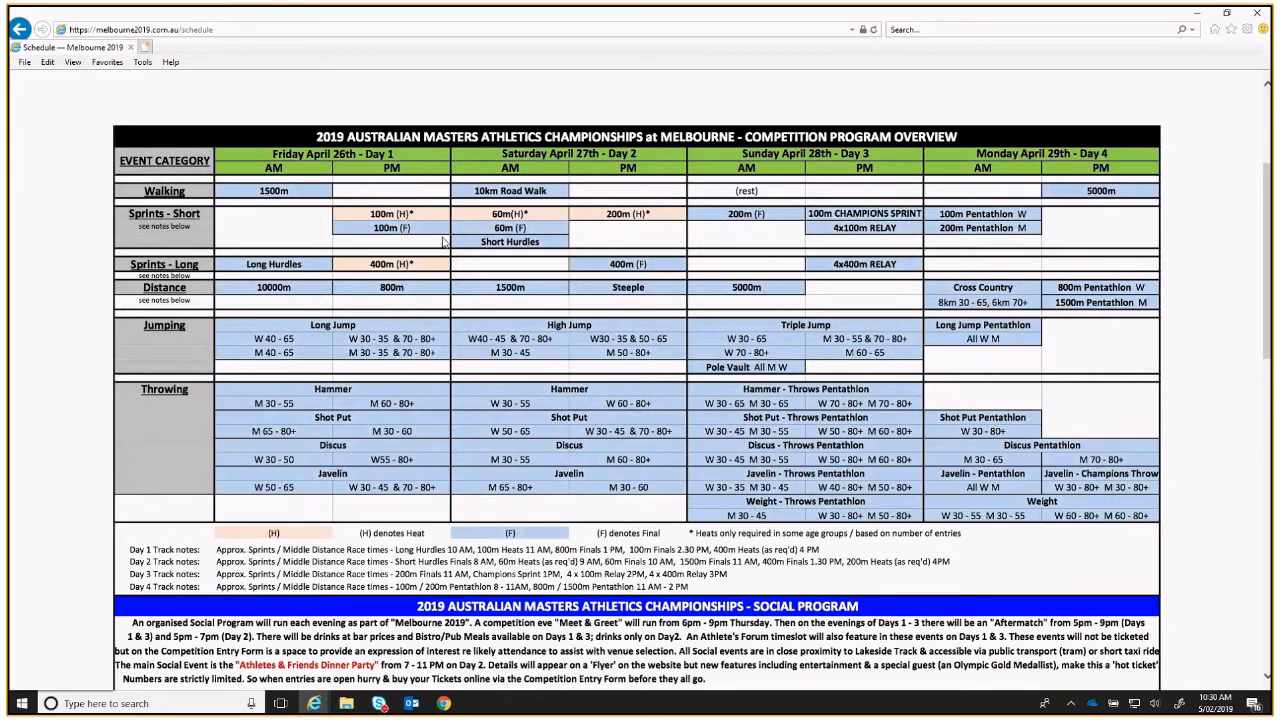
pyautogui.moveTo(474, 254)
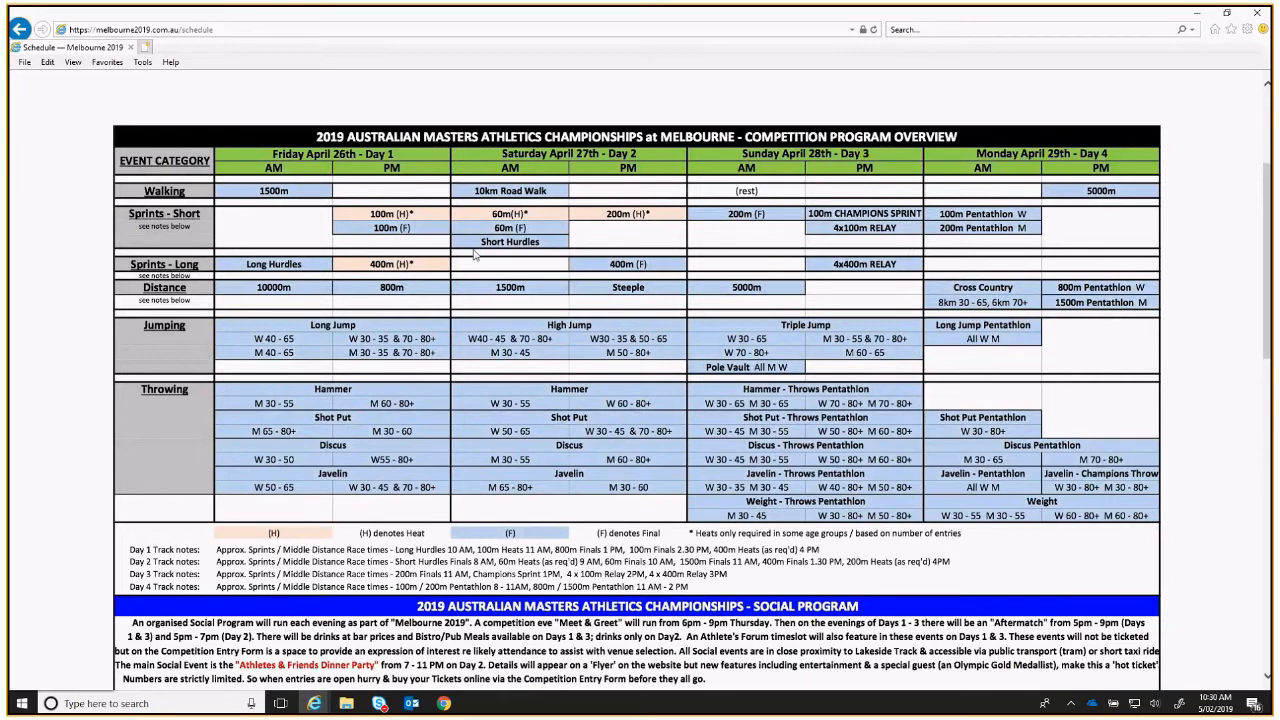
pyautogui.moveTo(904, 248)
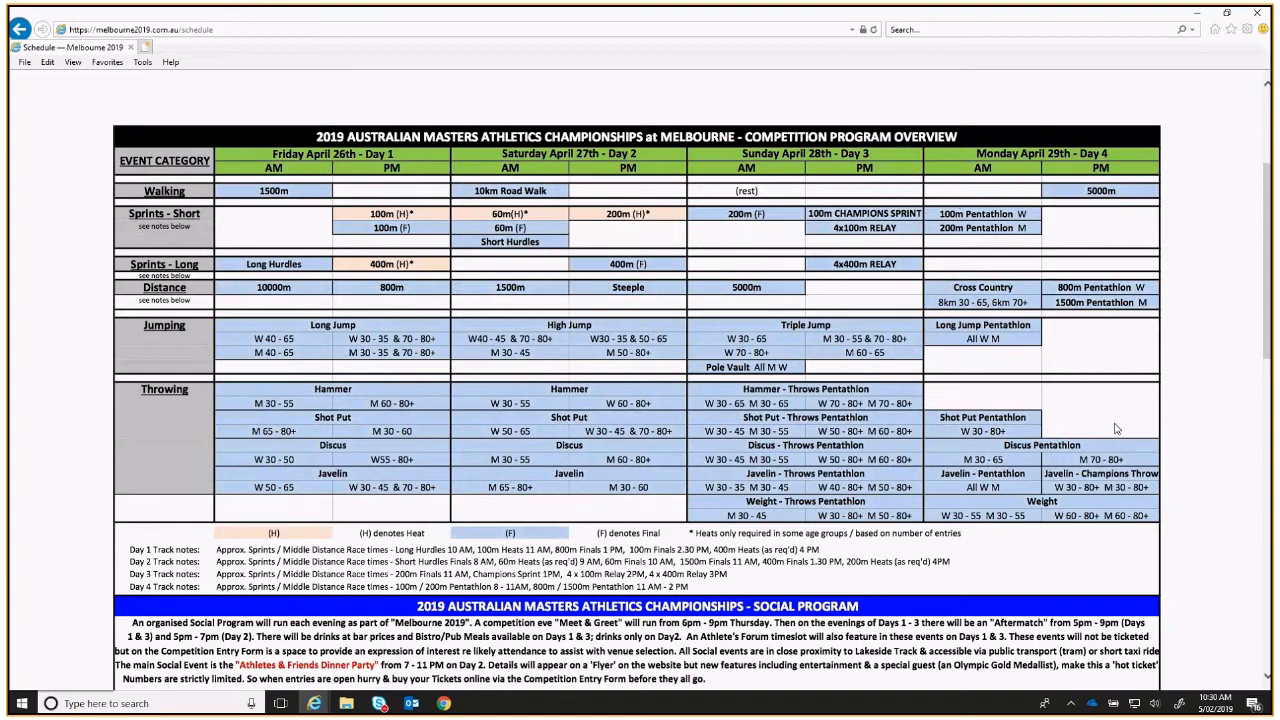
pyautogui.moveTo(1106, 436)
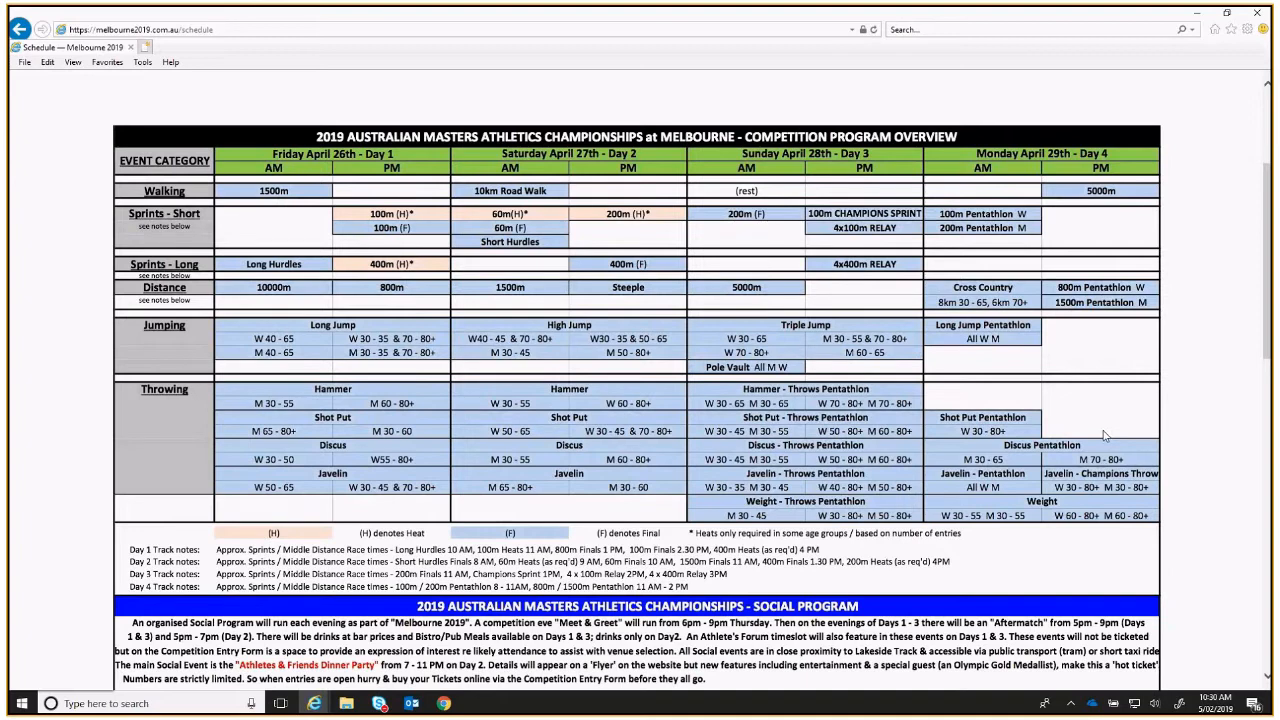
pyautogui.moveTo(1104, 418)
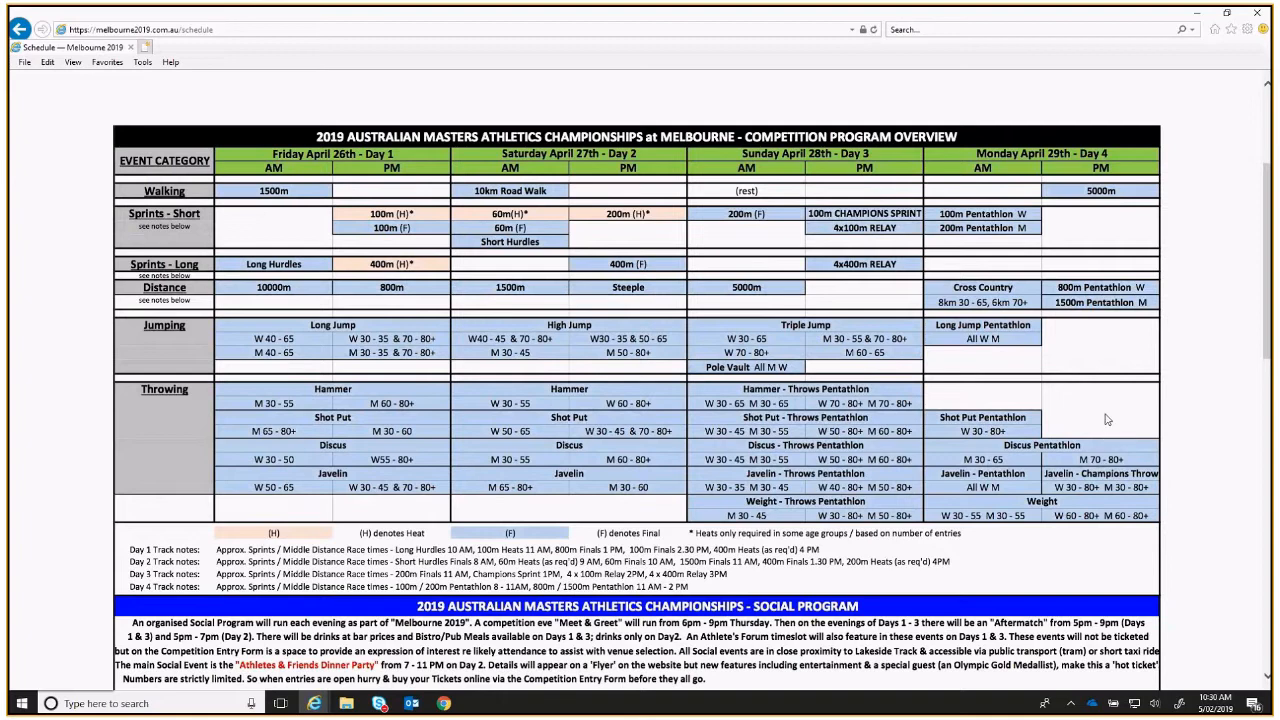
pyautogui.moveTo(1100, 370)
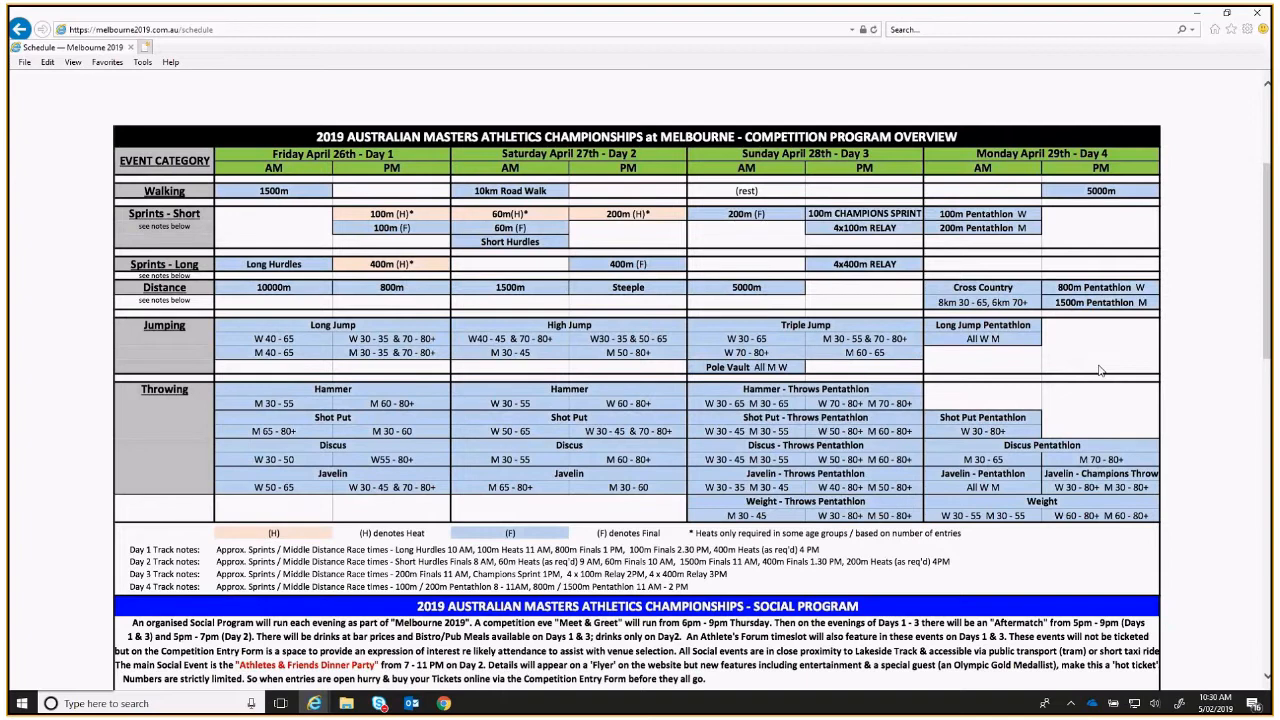
pyautogui.moveTo(980, 226)
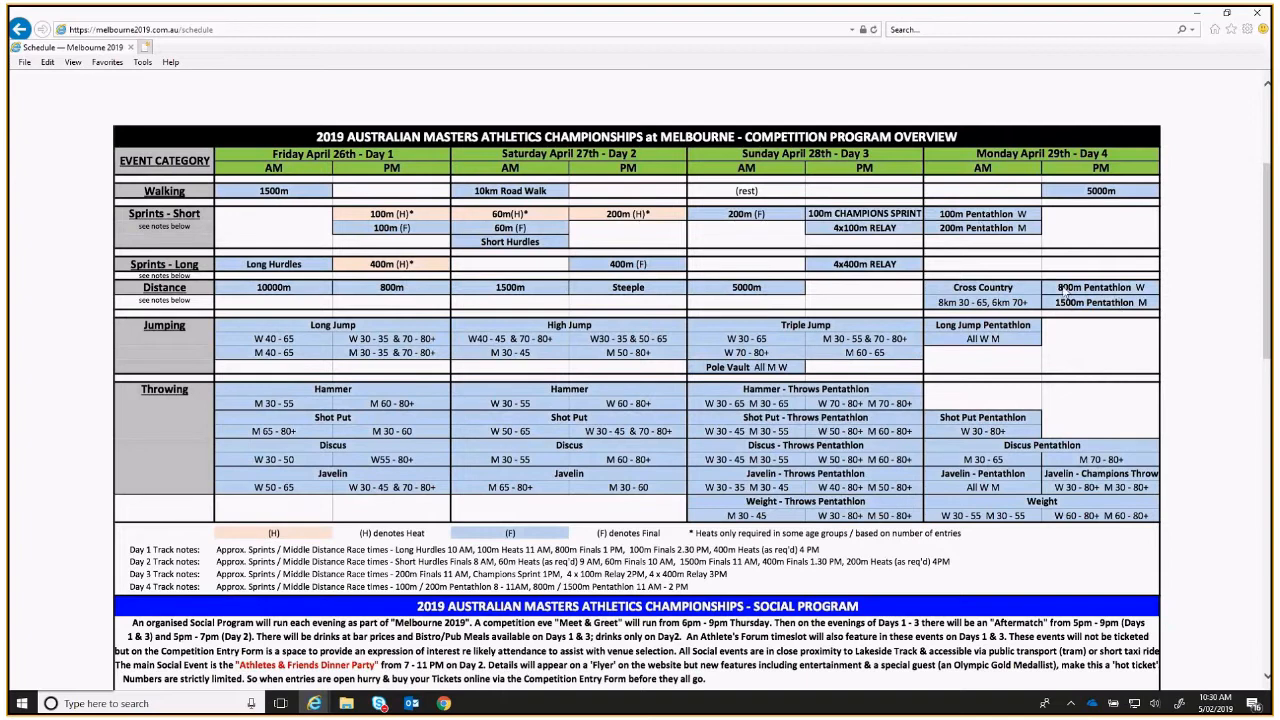
pyautogui.moveTo(1040, 230)
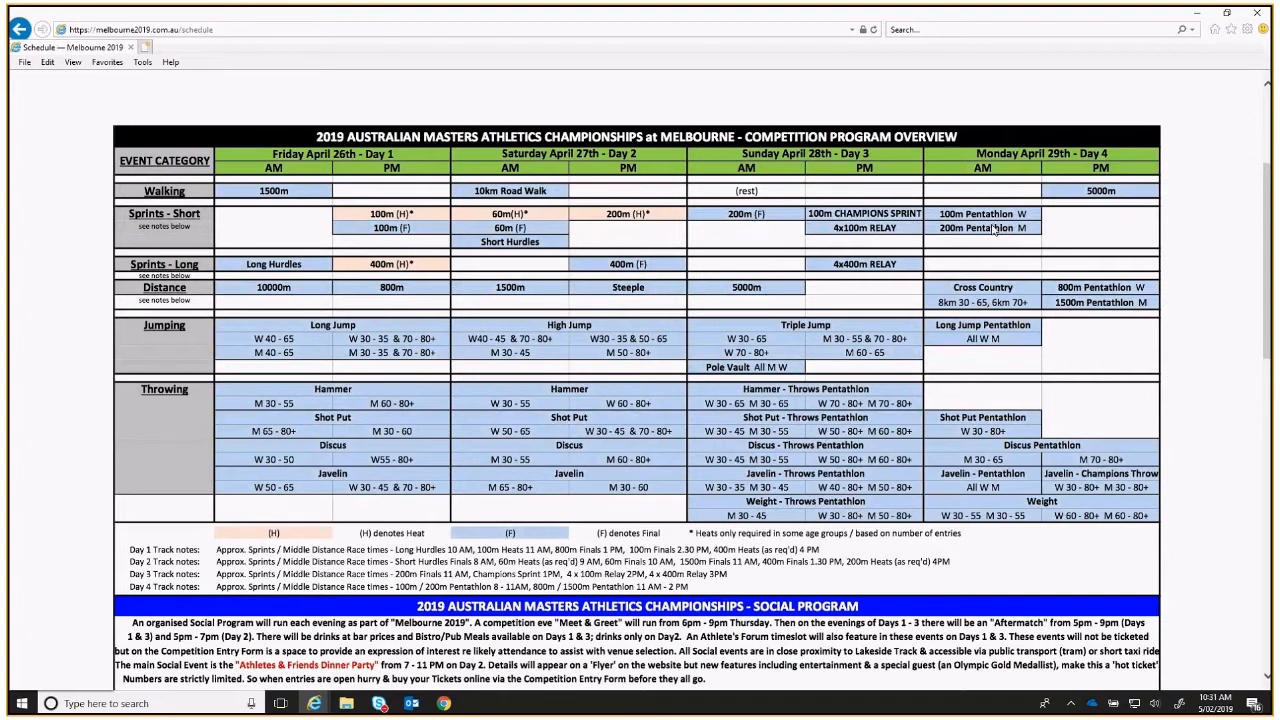
pyautogui.moveTo(984, 222)
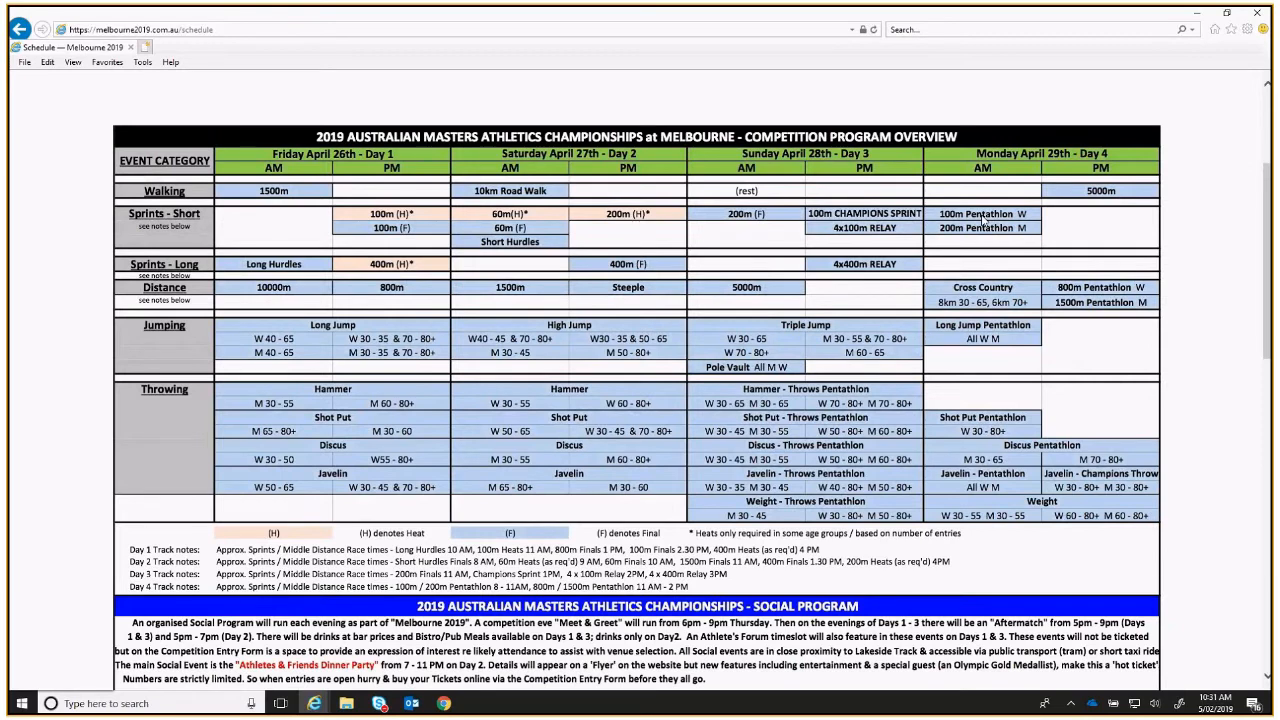
pyautogui.moveTo(996, 244)
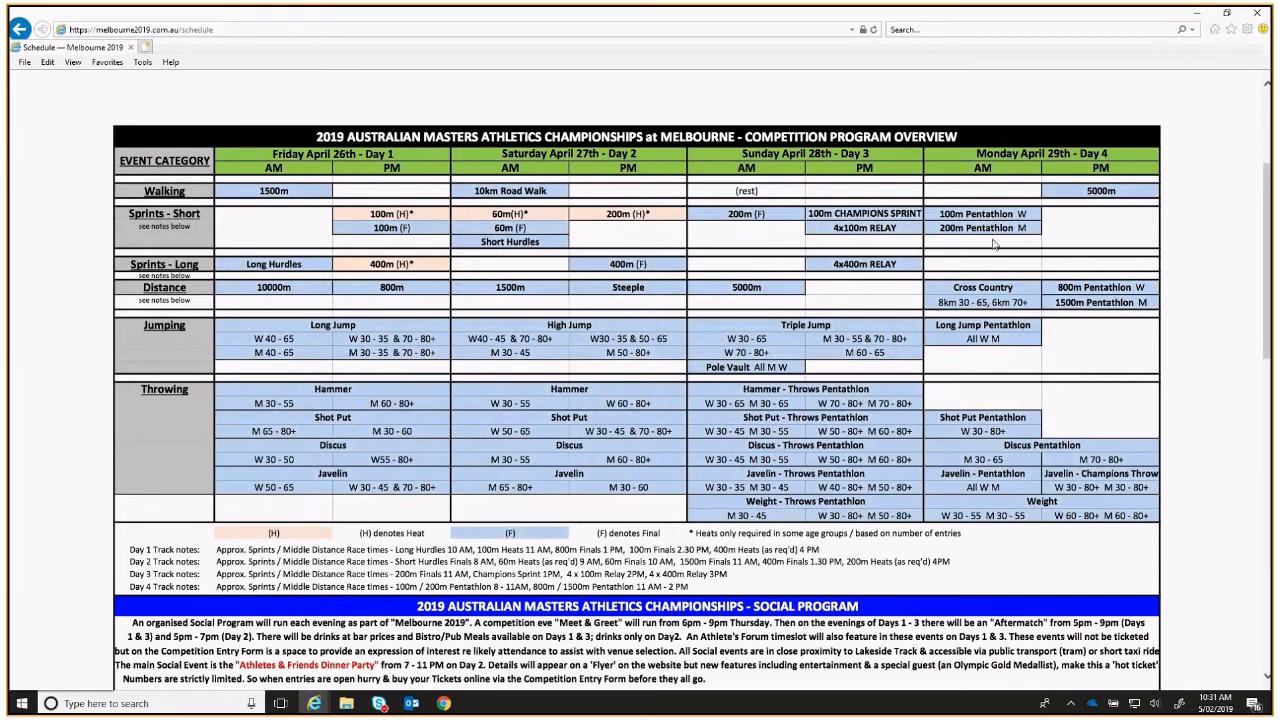
pyautogui.moveTo(968, 236)
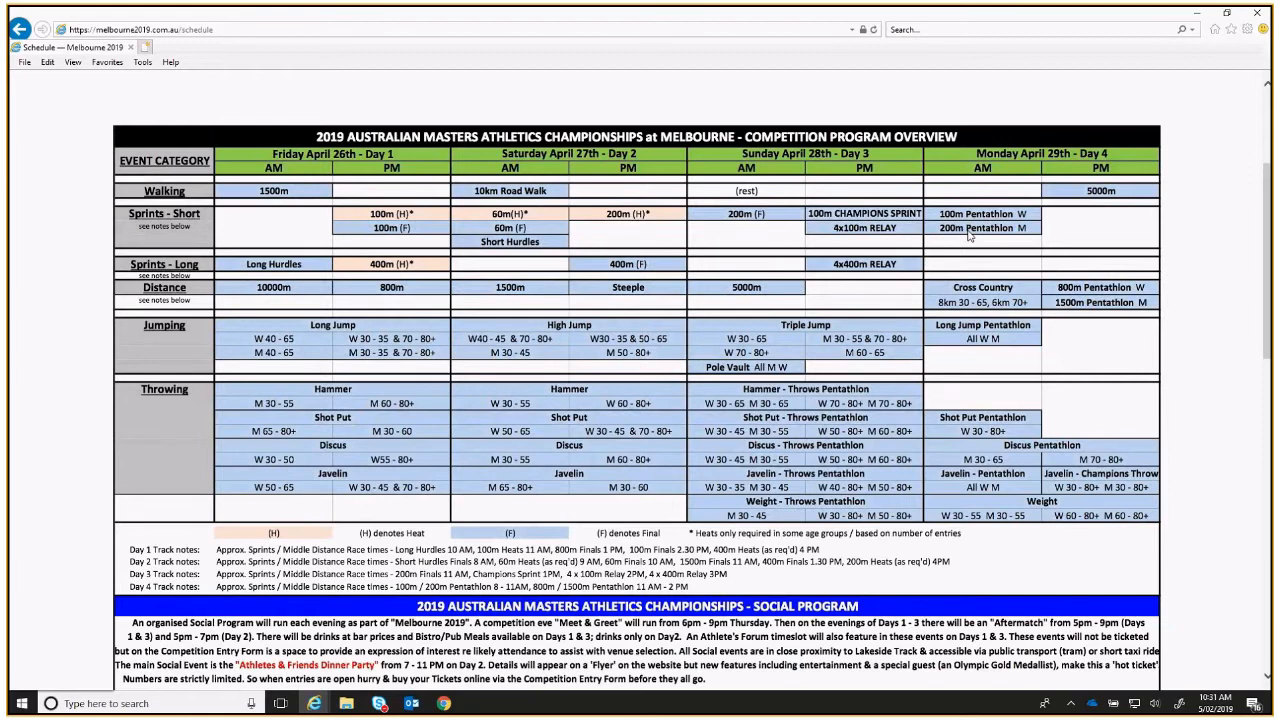
pyautogui.moveTo(1126, 232)
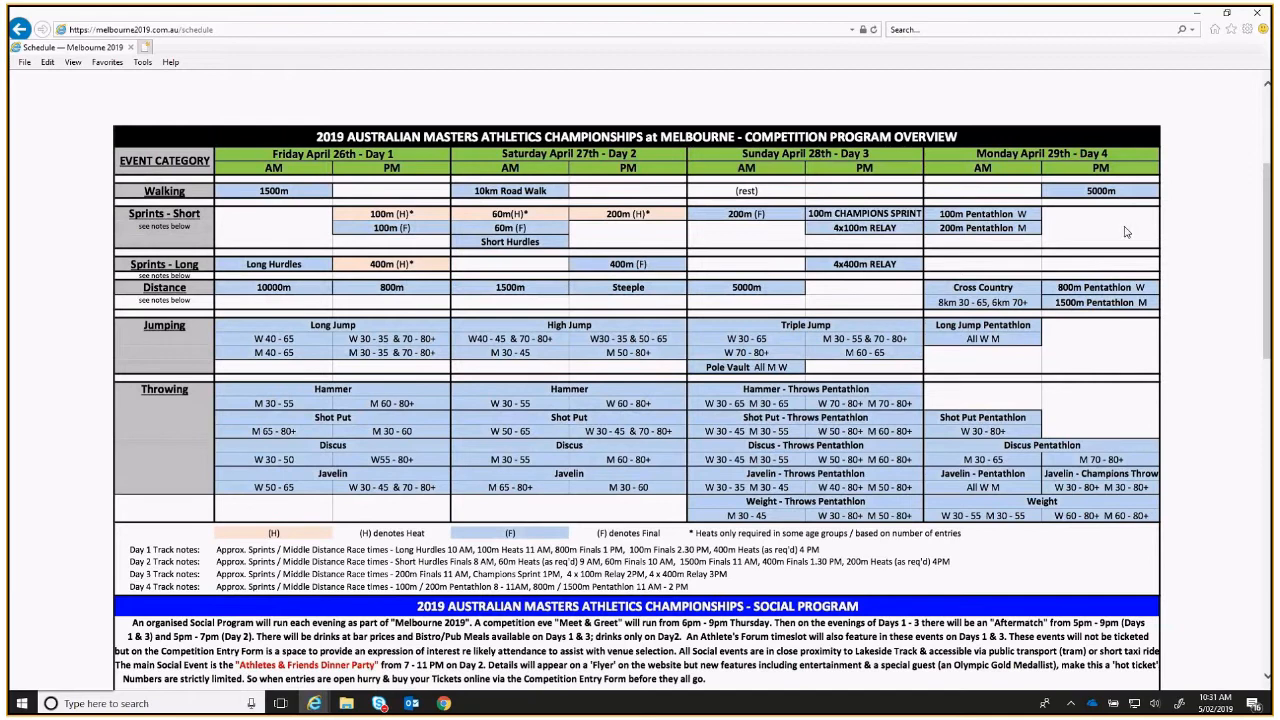
pyautogui.moveTo(1072, 200)
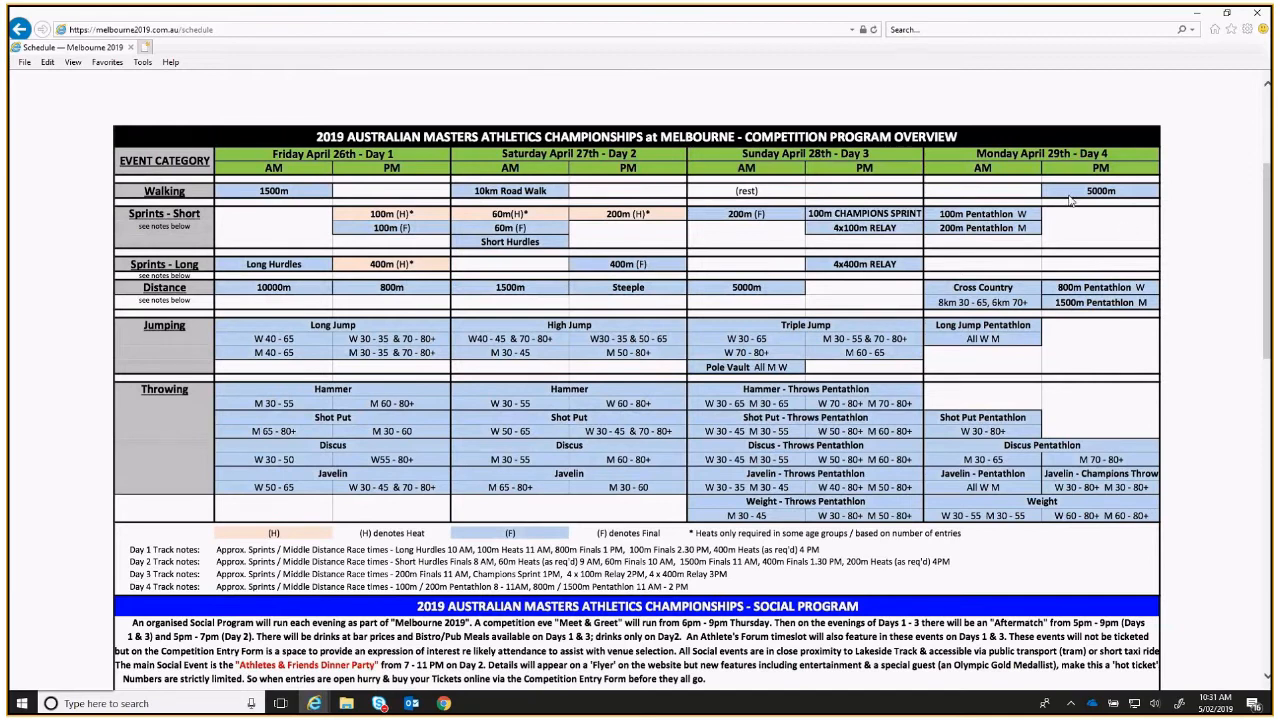
pyautogui.moveTo(872, 184)
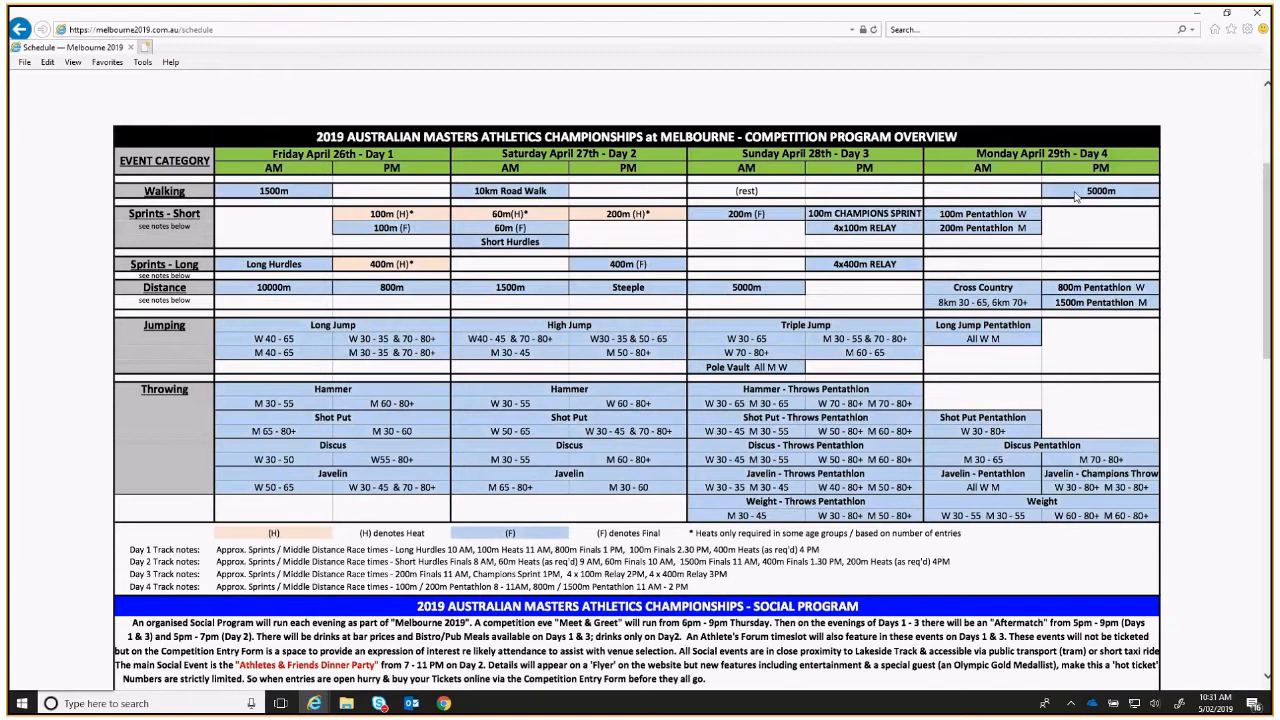
pyautogui.moveTo(626, 200)
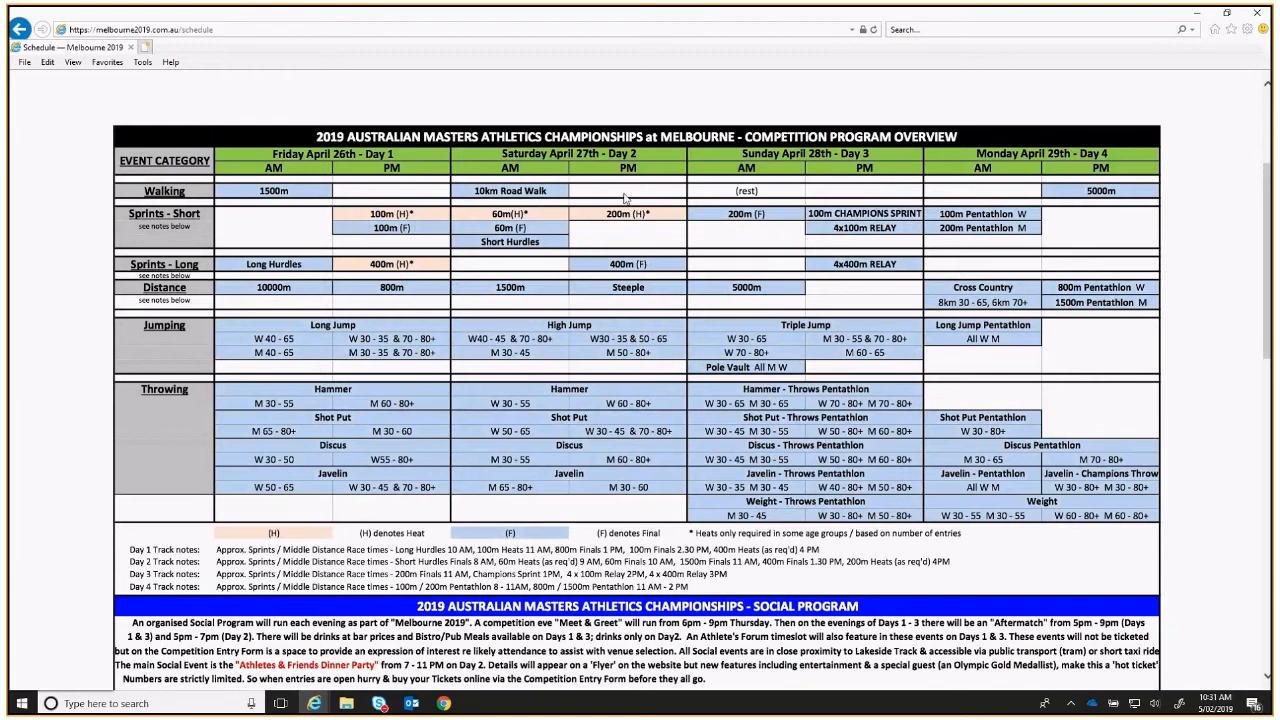
pyautogui.moveTo(1062, 204)
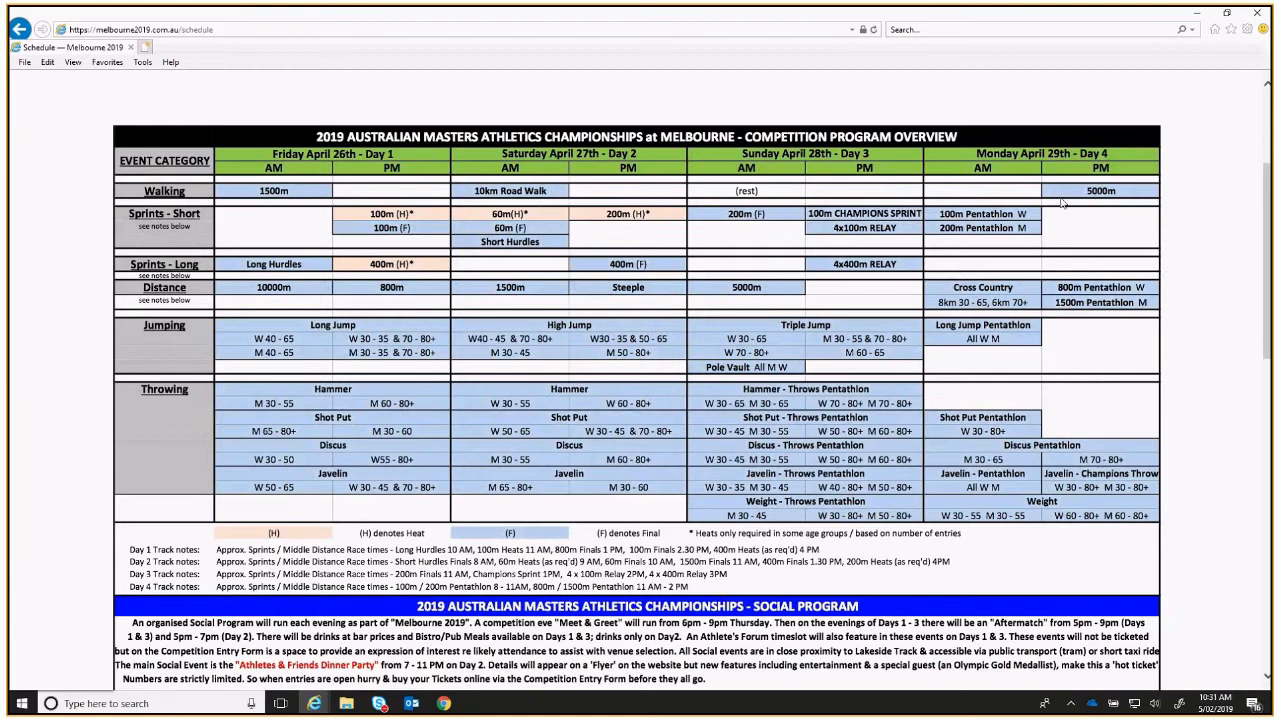
pyautogui.moveTo(1064, 196)
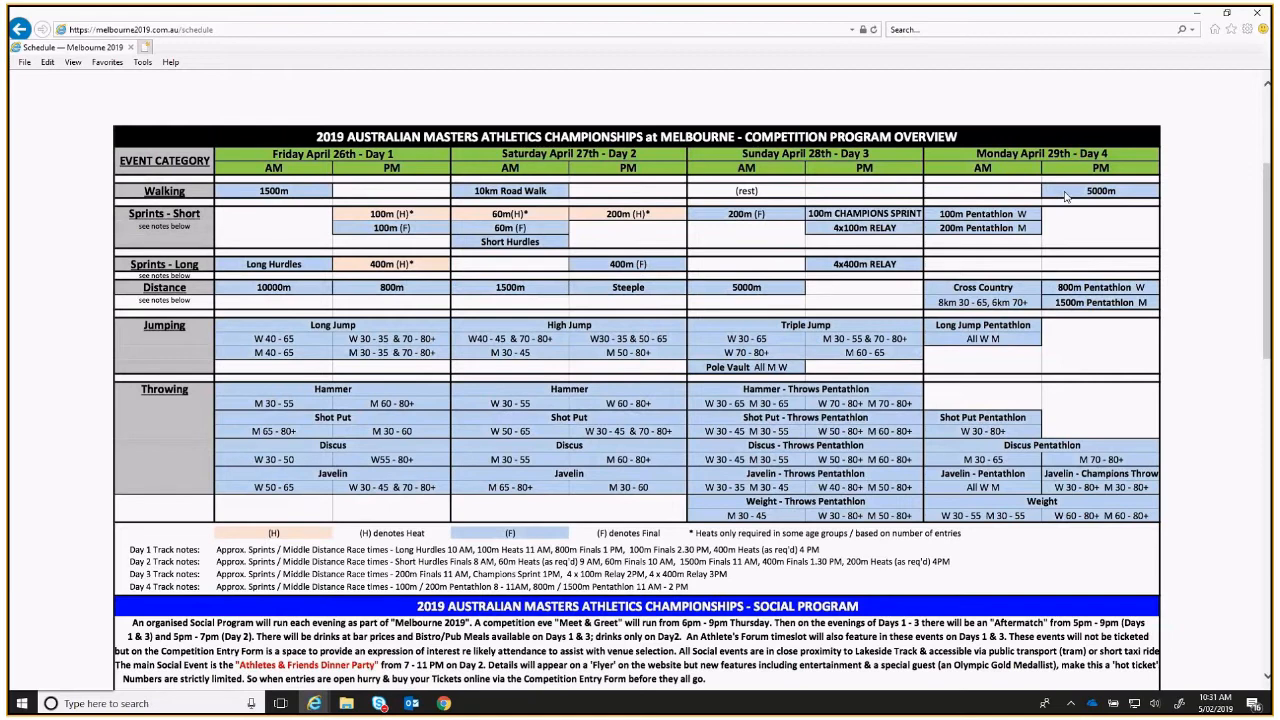
pyautogui.moveTo(1028, 196)
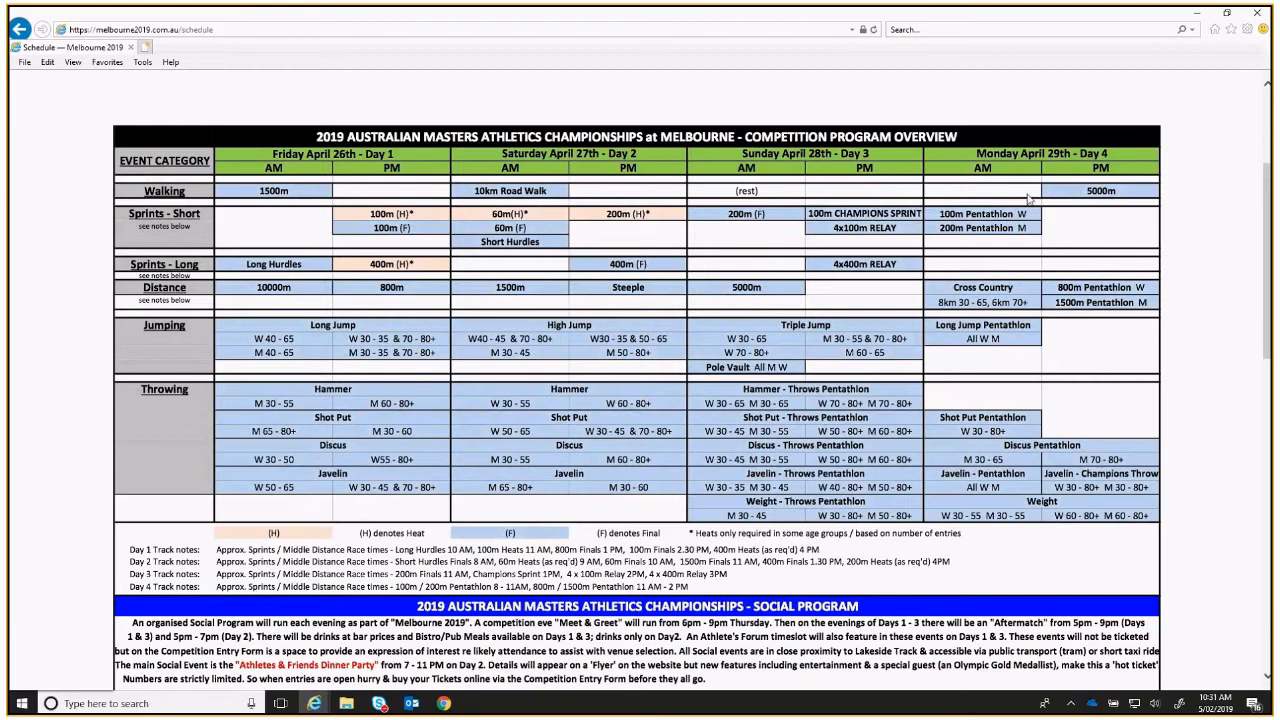
pyautogui.moveTo(948, 198)
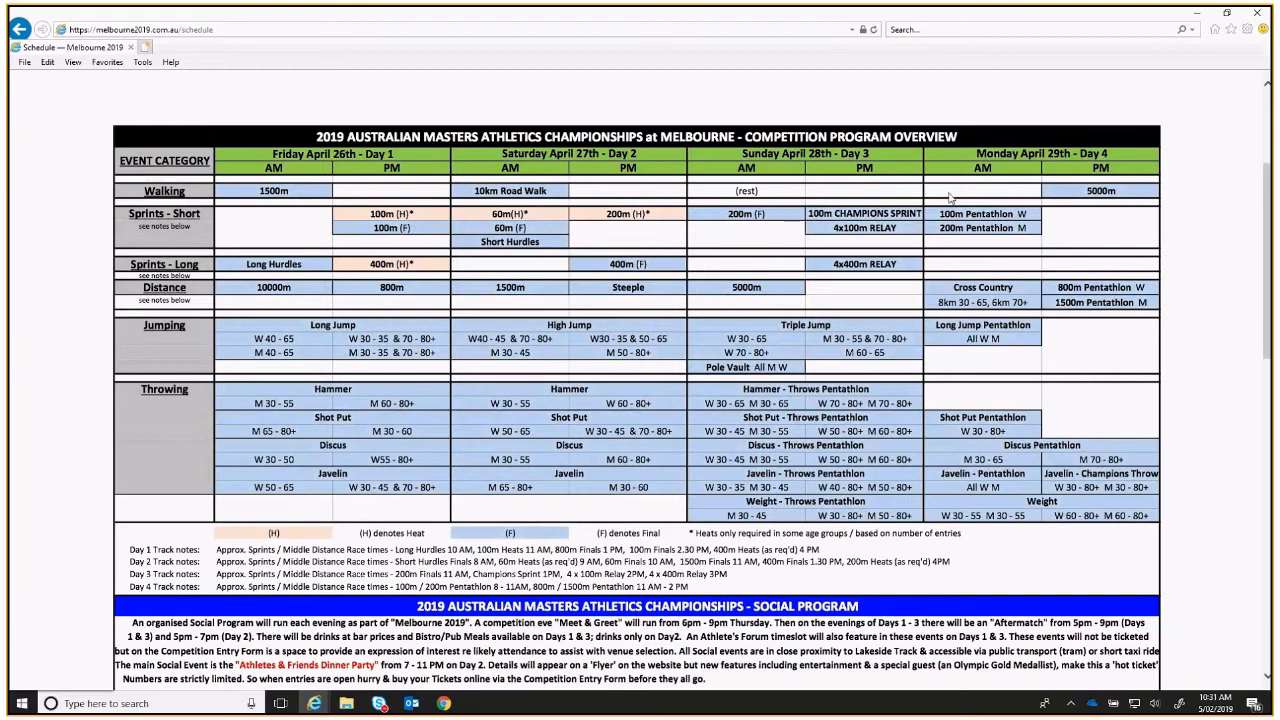
pyautogui.moveTo(220, 310)
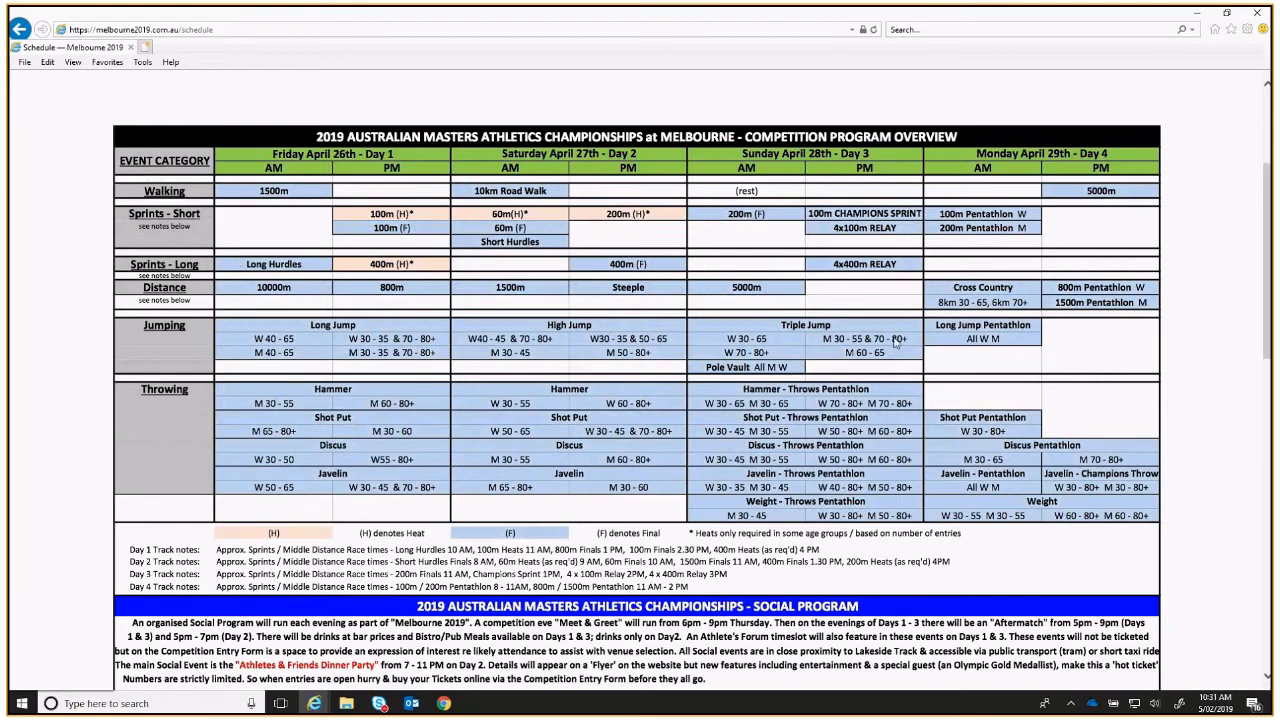
pyautogui.moveTo(968, 376)
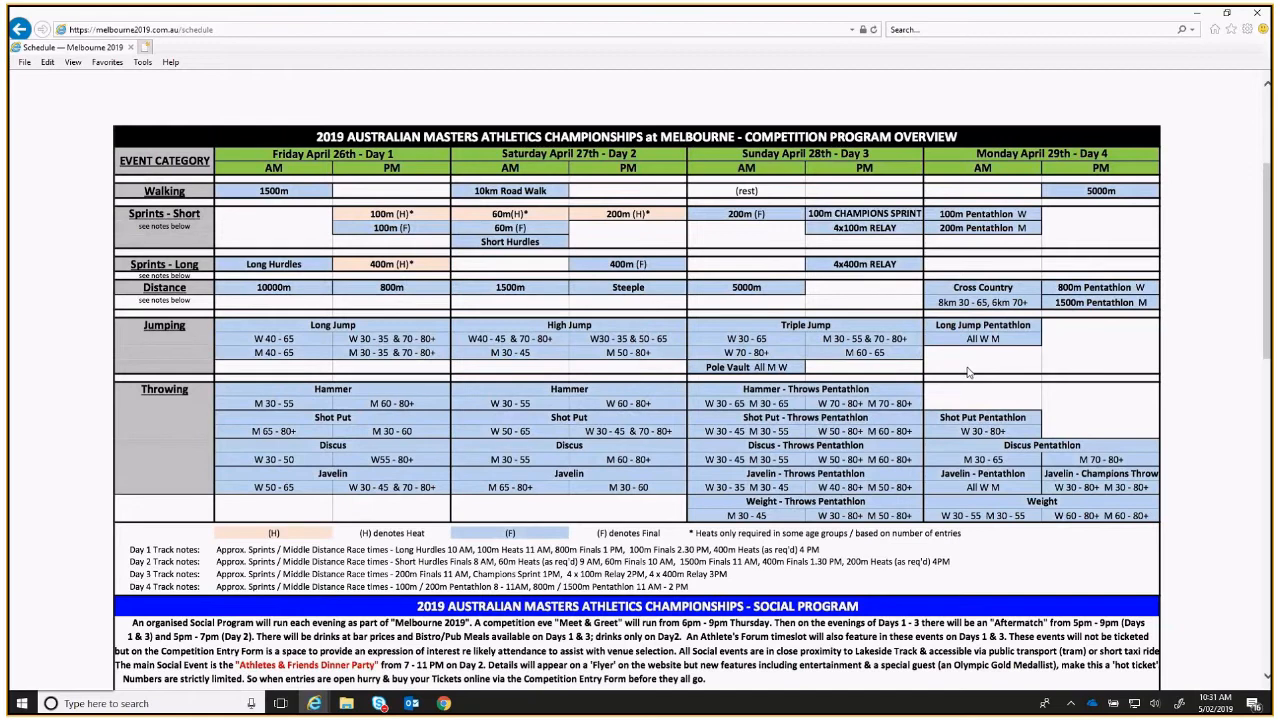
pyautogui.moveTo(872, 306)
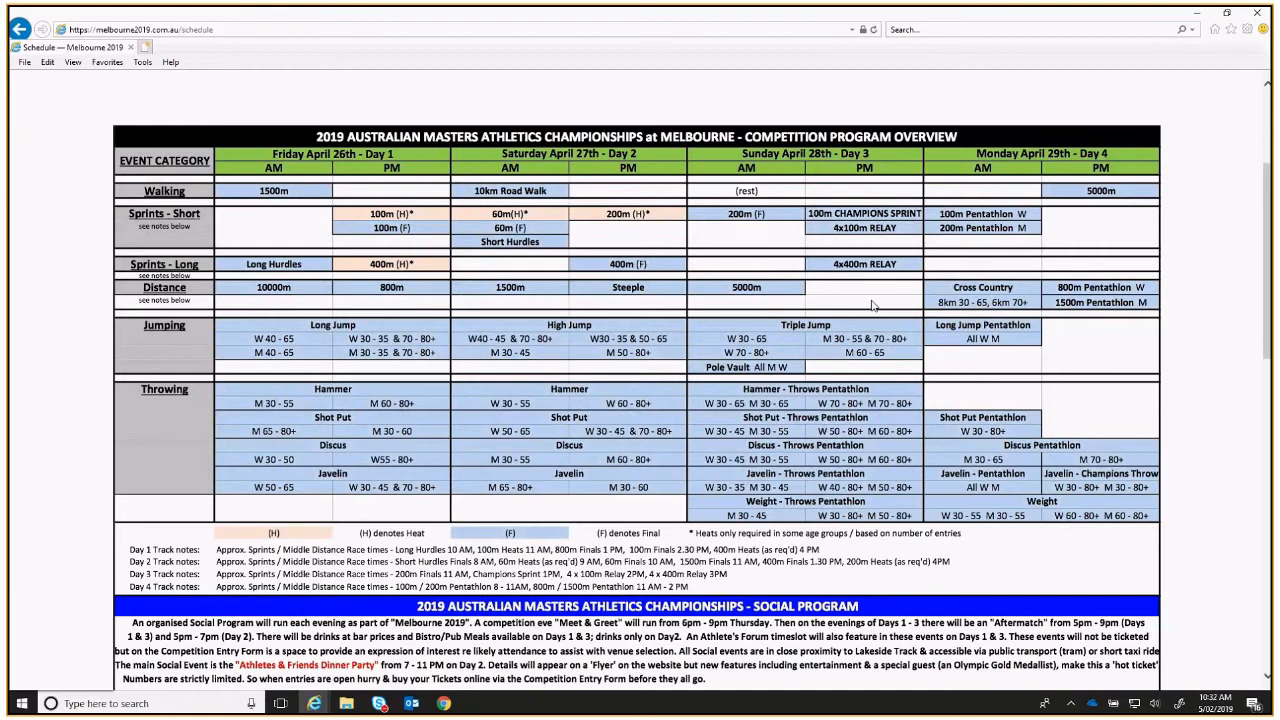
pyautogui.moveTo(904, 270)
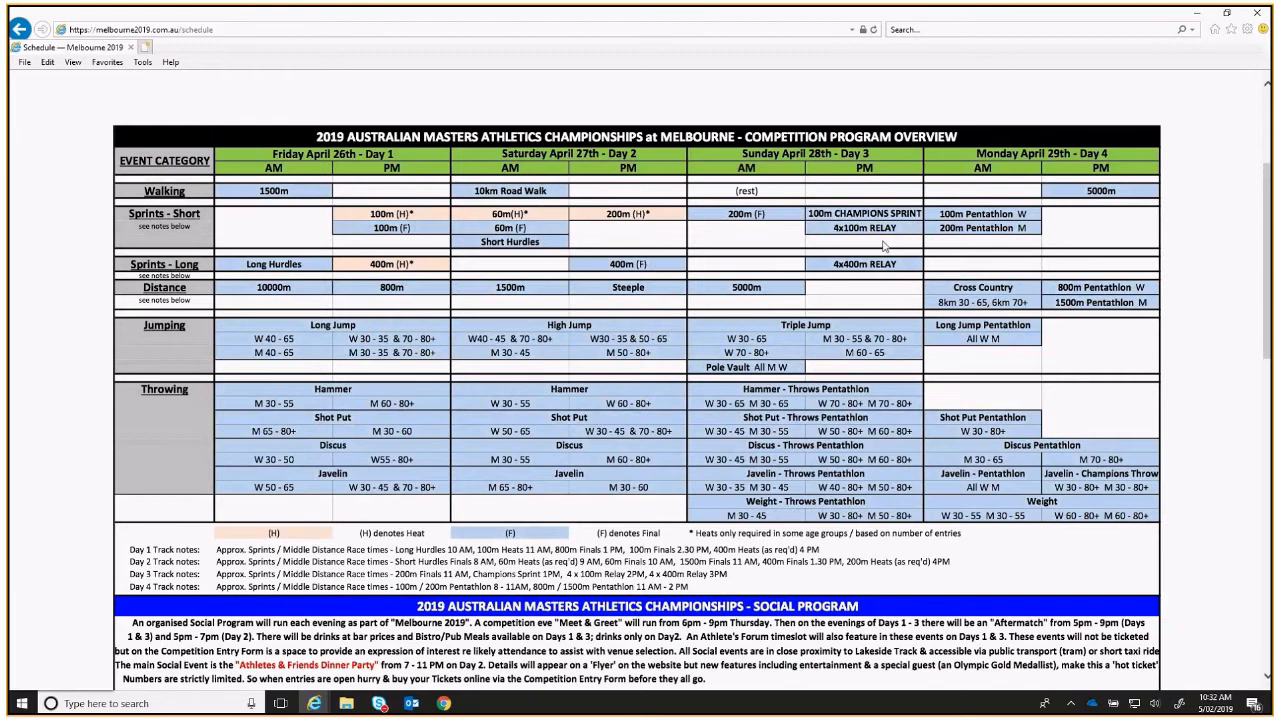
pyautogui.moveTo(984, 382)
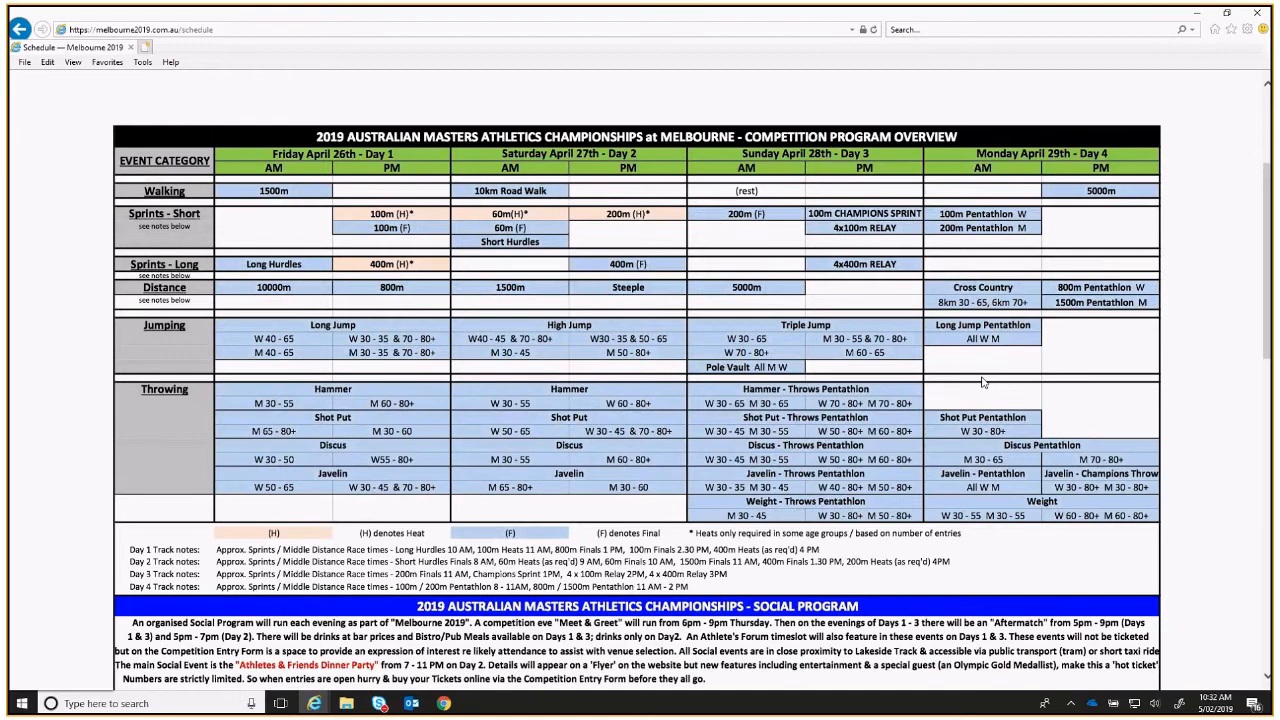
pyautogui.moveTo(982, 380)
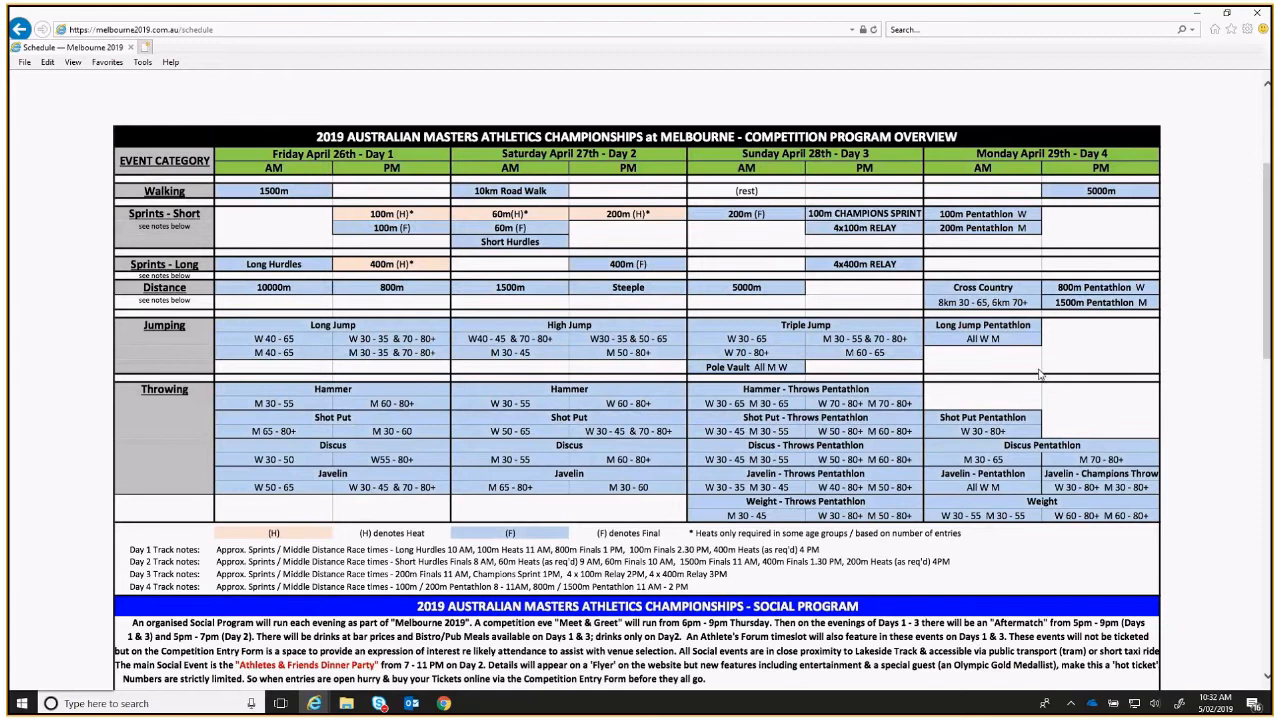
pyautogui.moveTo(1010, 374)
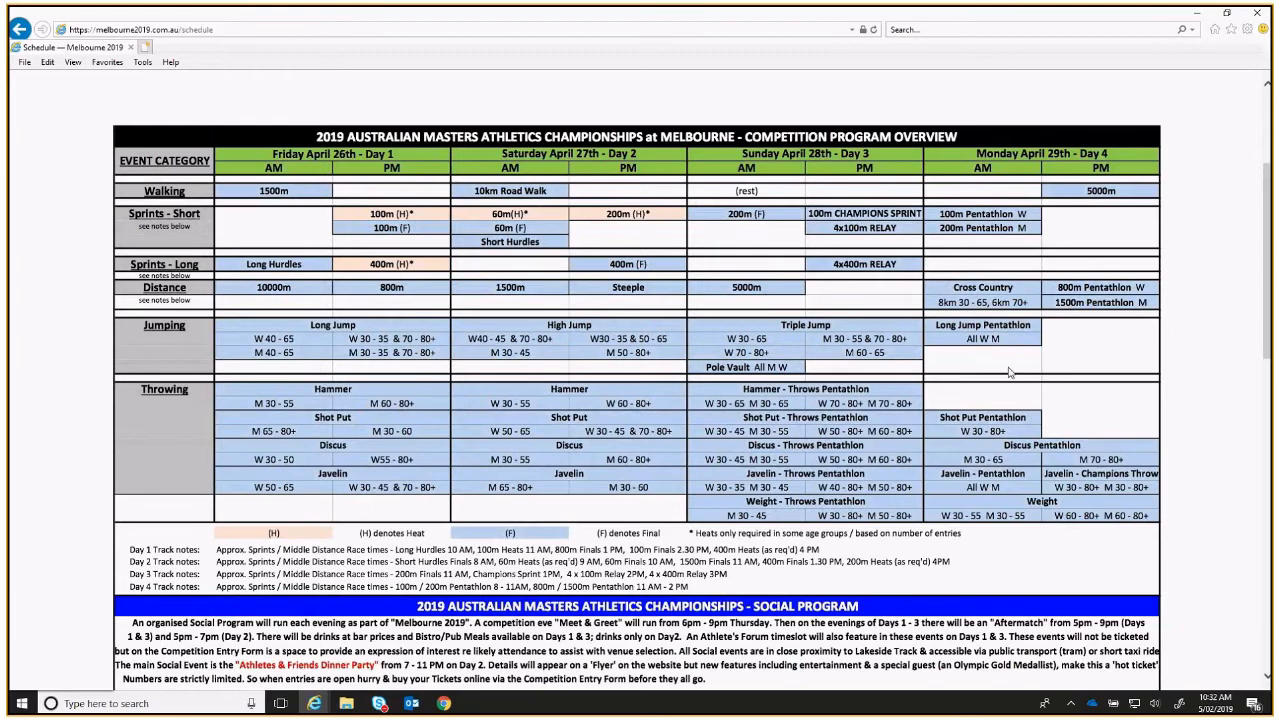
pyautogui.moveTo(1032, 368)
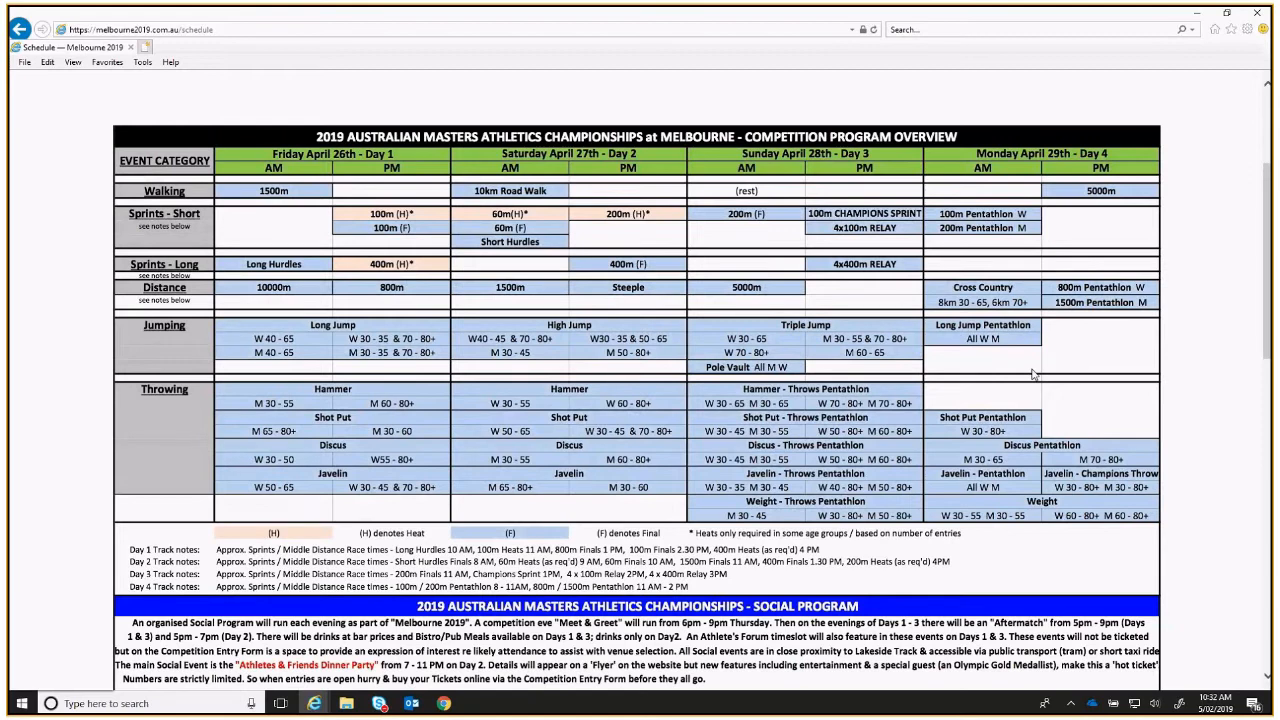
pyautogui.moveTo(1044, 368)
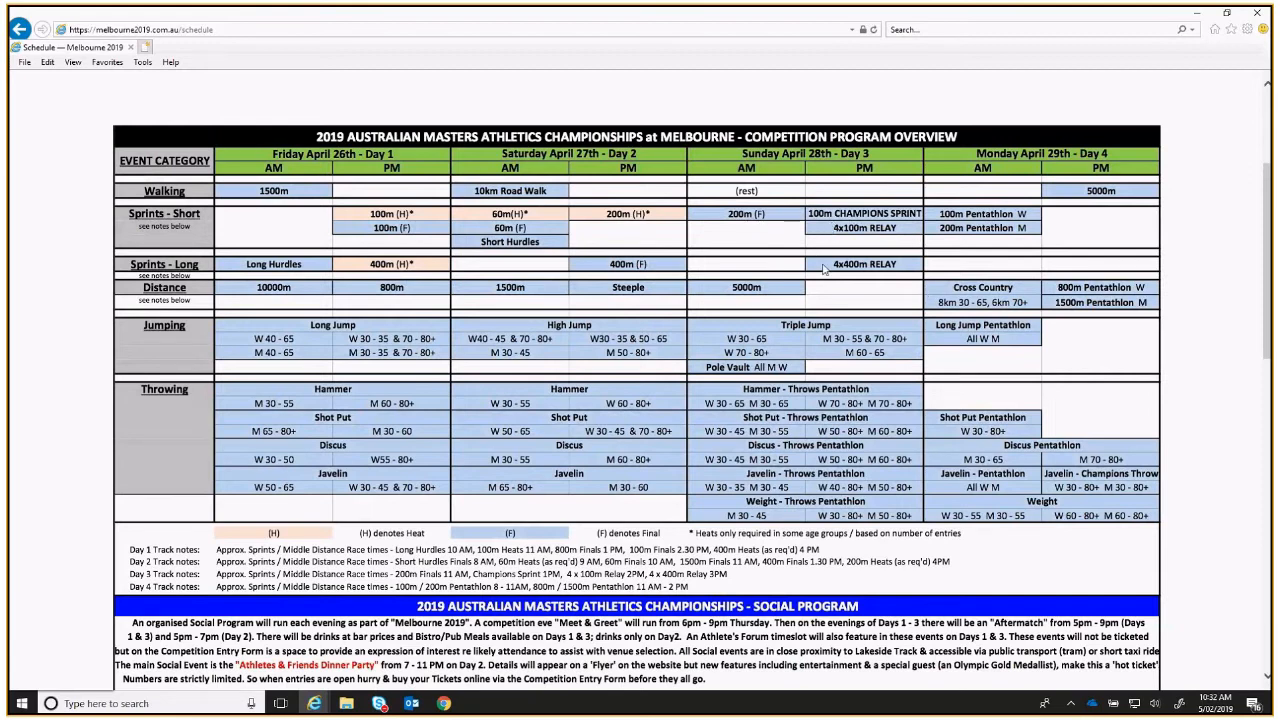
pyautogui.moveTo(900, 232)
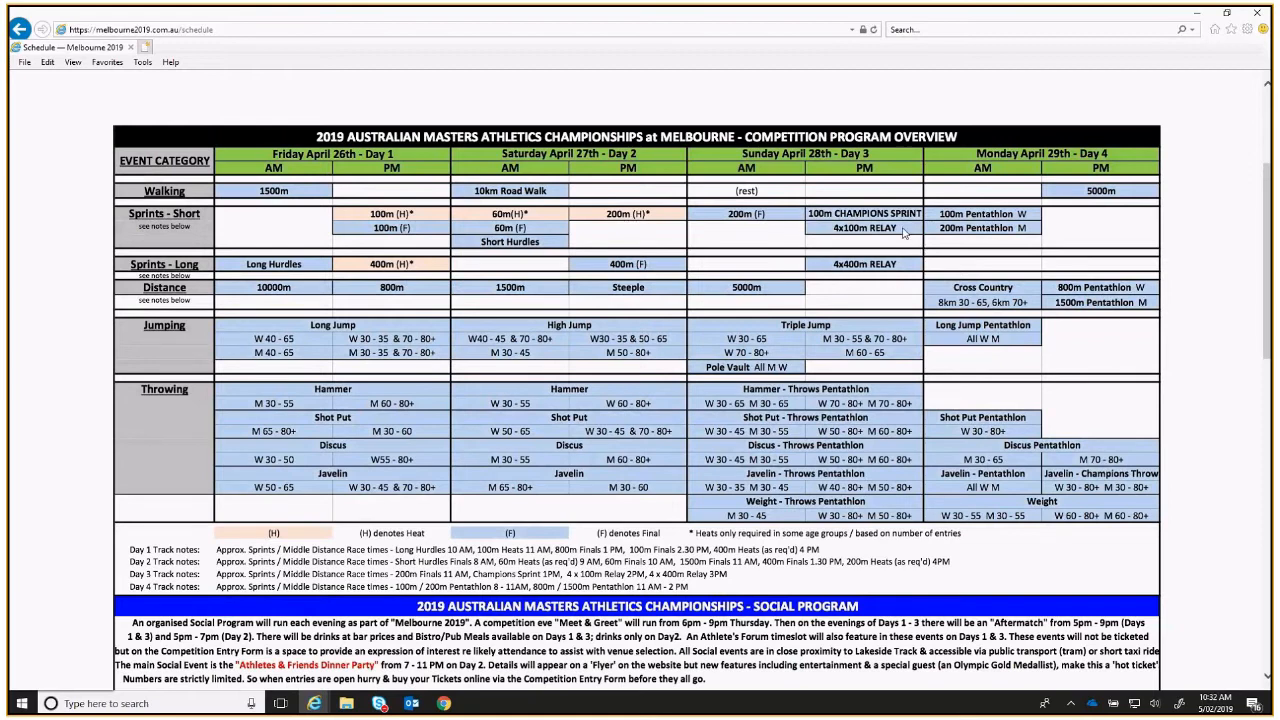
pyautogui.moveTo(908, 222)
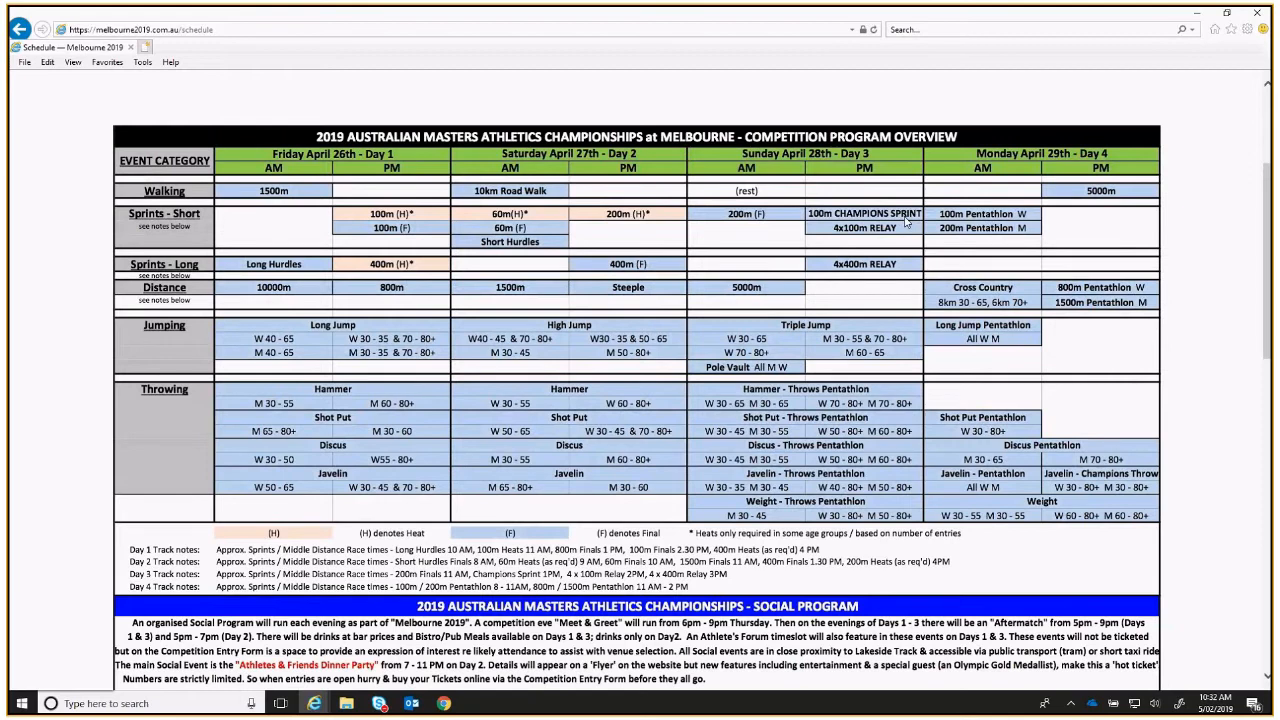
pyautogui.moveTo(904, 228)
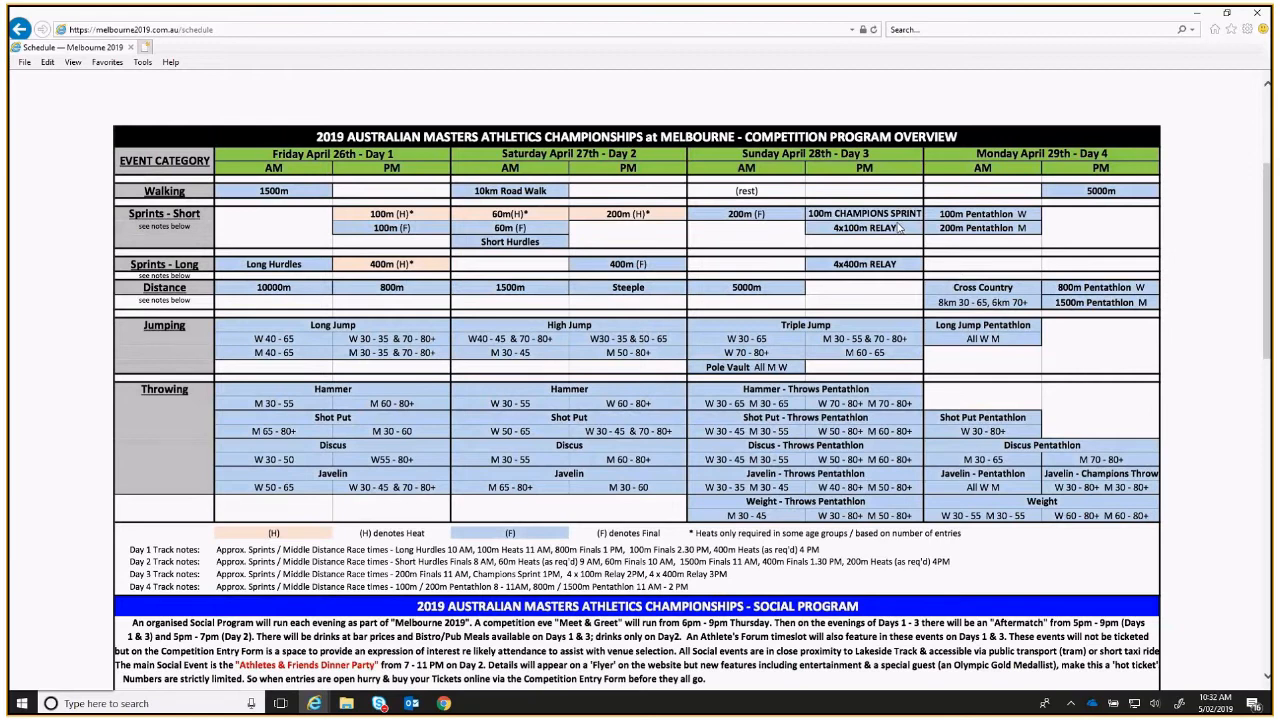
pyautogui.moveTo(840, 288)
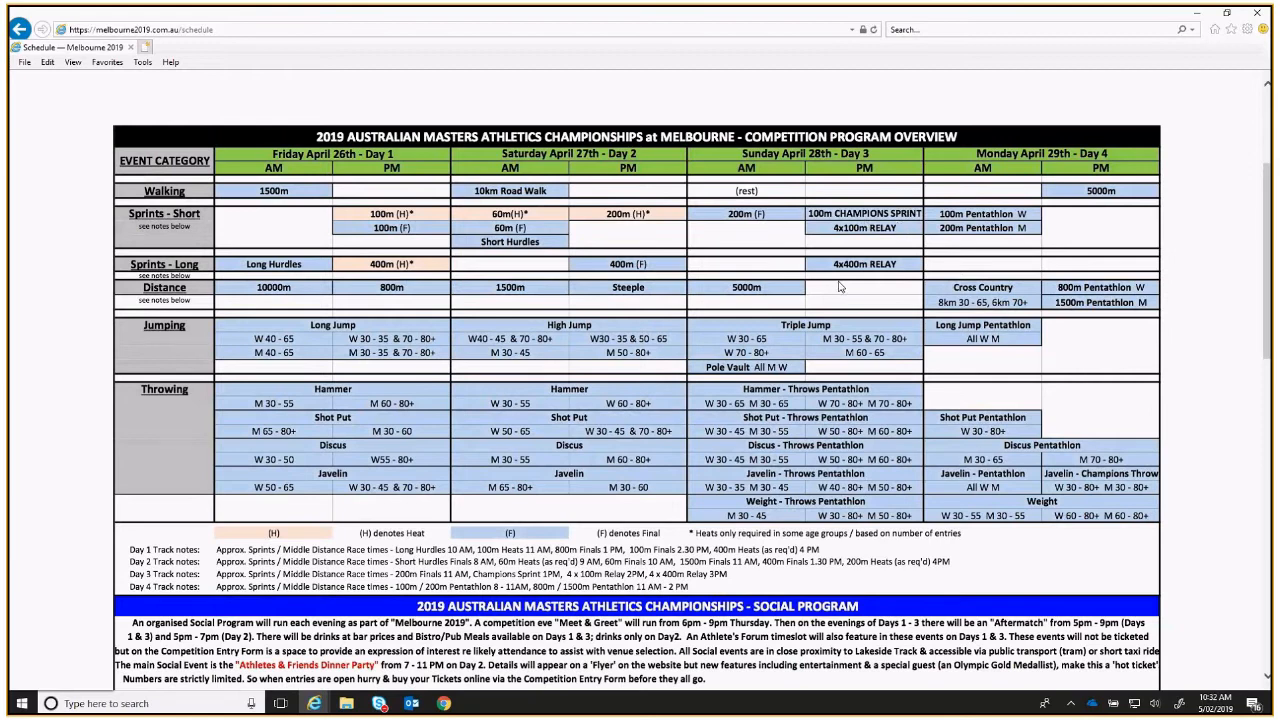
pyautogui.moveTo(960, 256)
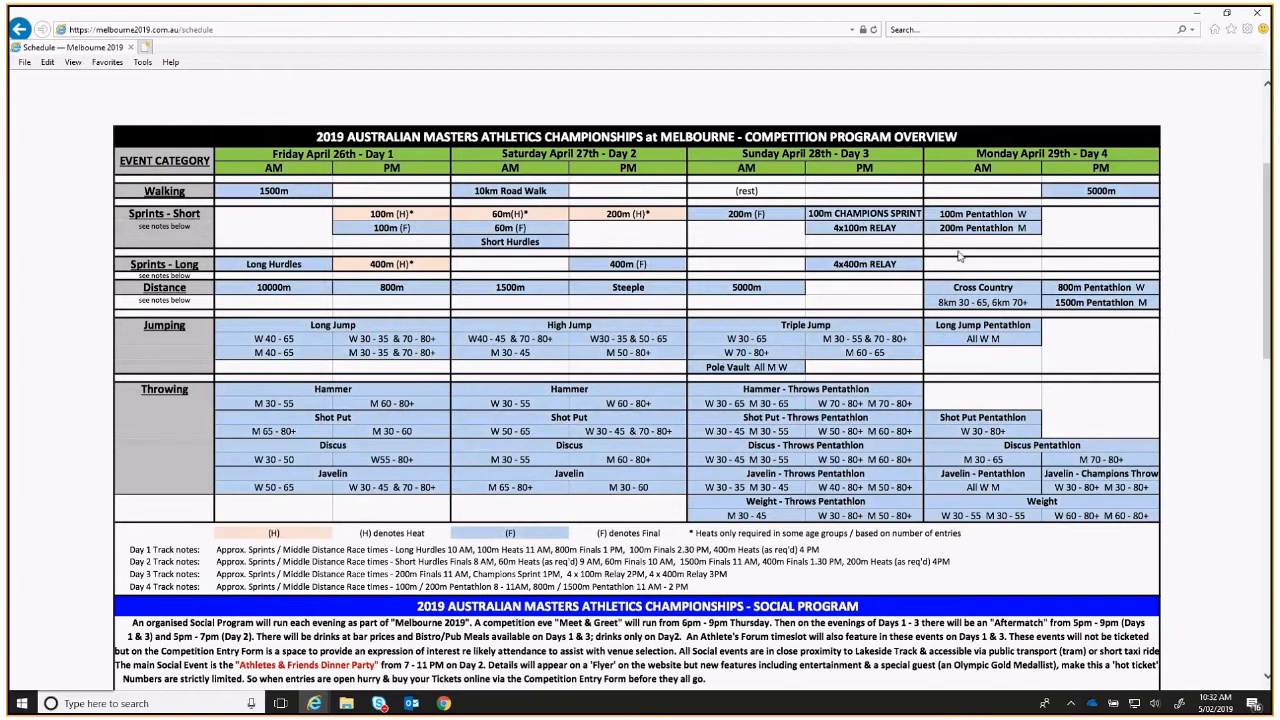
pyautogui.moveTo(868, 248)
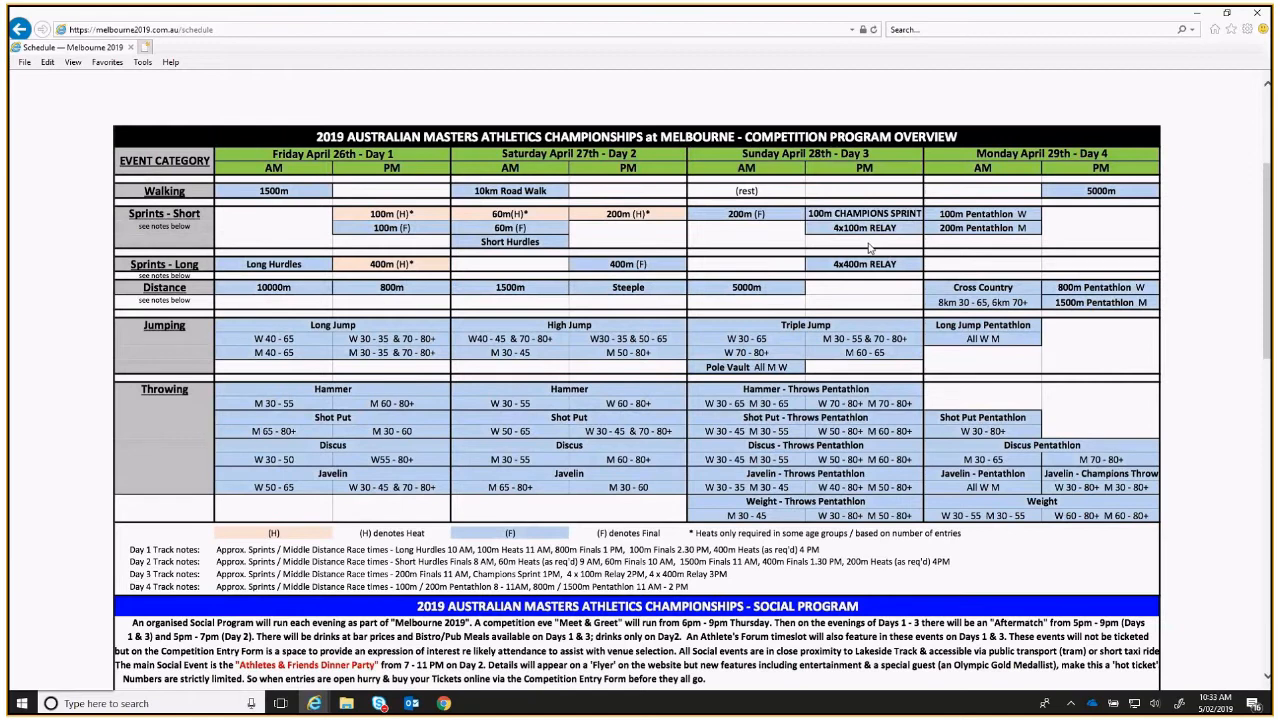
pyautogui.moveTo(884, 246)
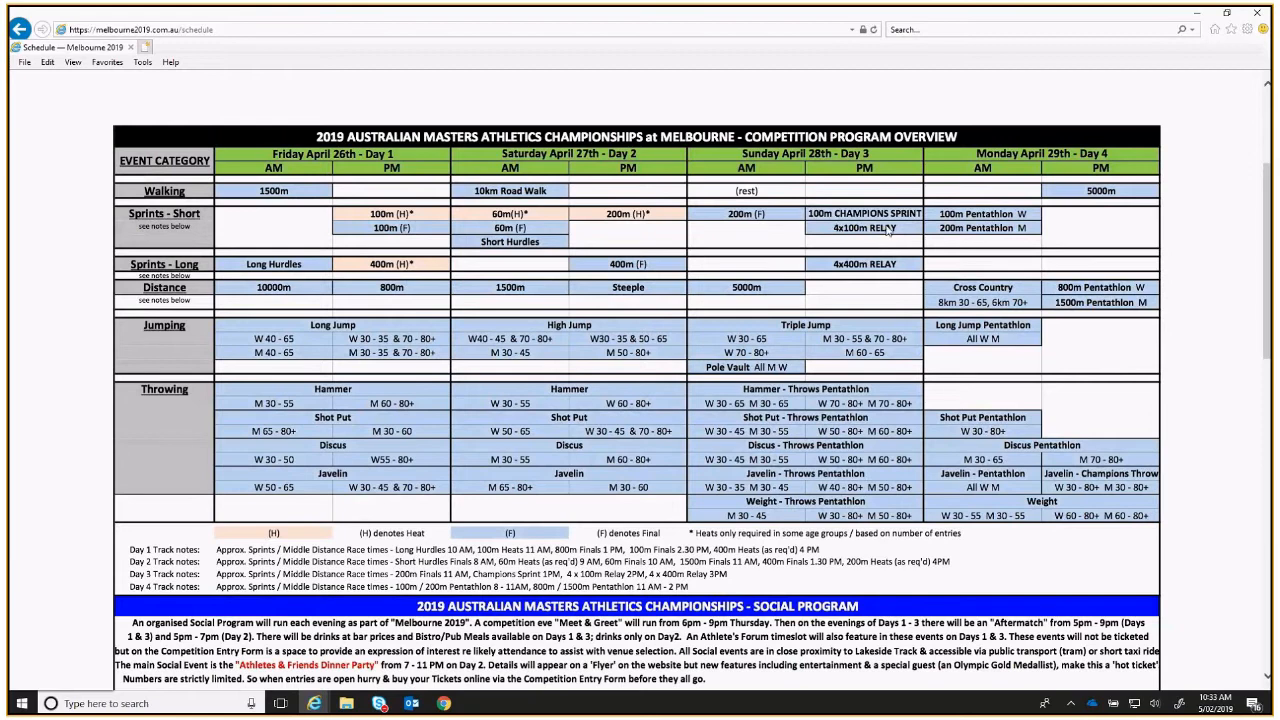
pyautogui.moveTo(256, 274)
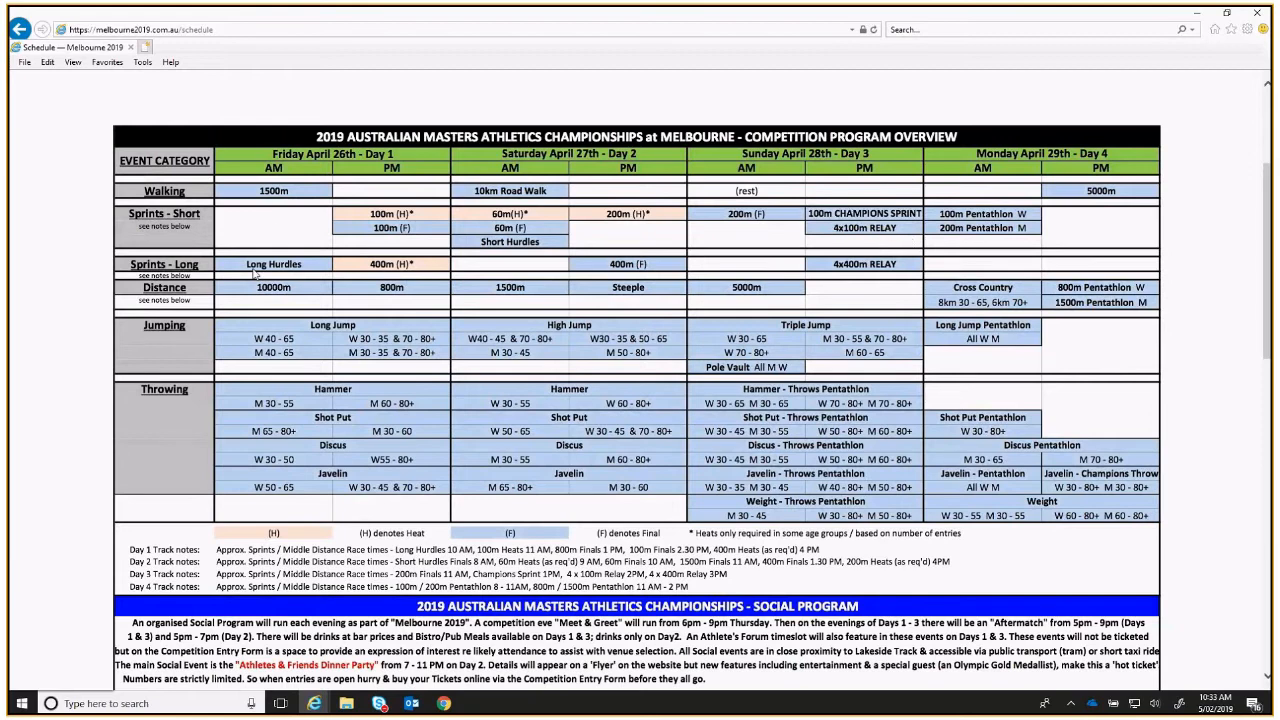
pyautogui.moveTo(912, 280)
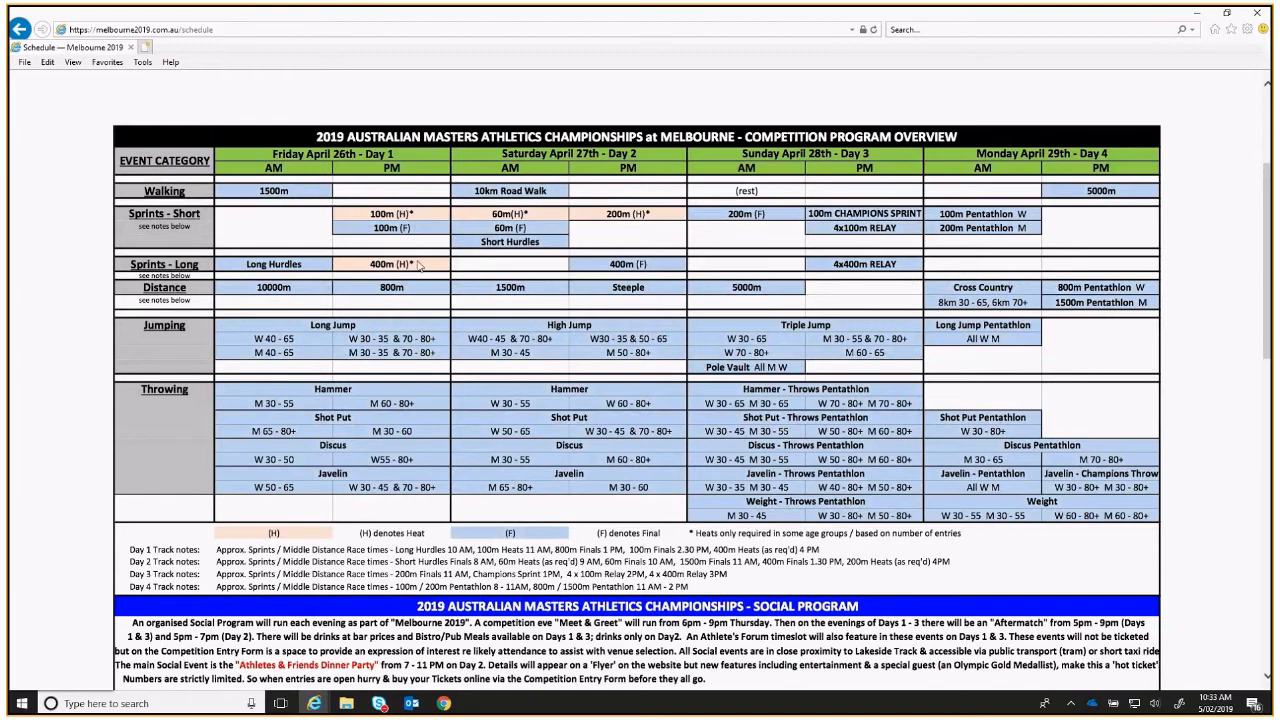
pyautogui.moveTo(422, 272)
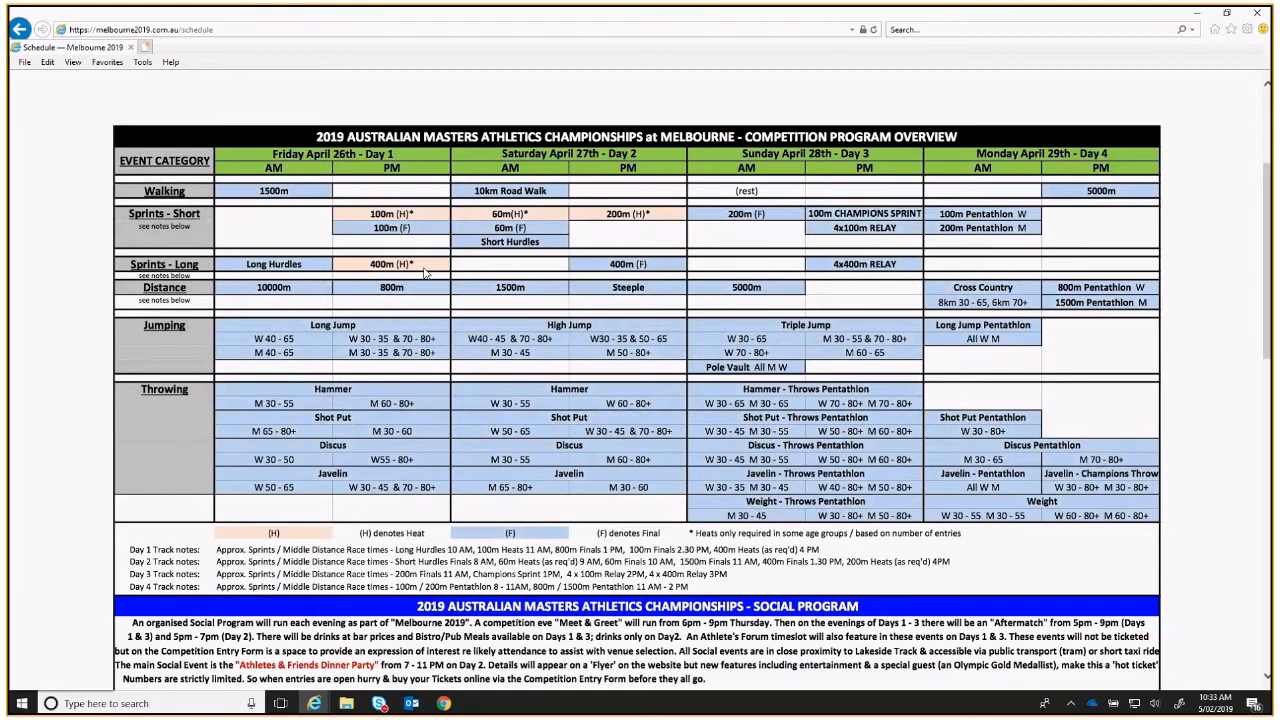
pyautogui.moveTo(420, 272)
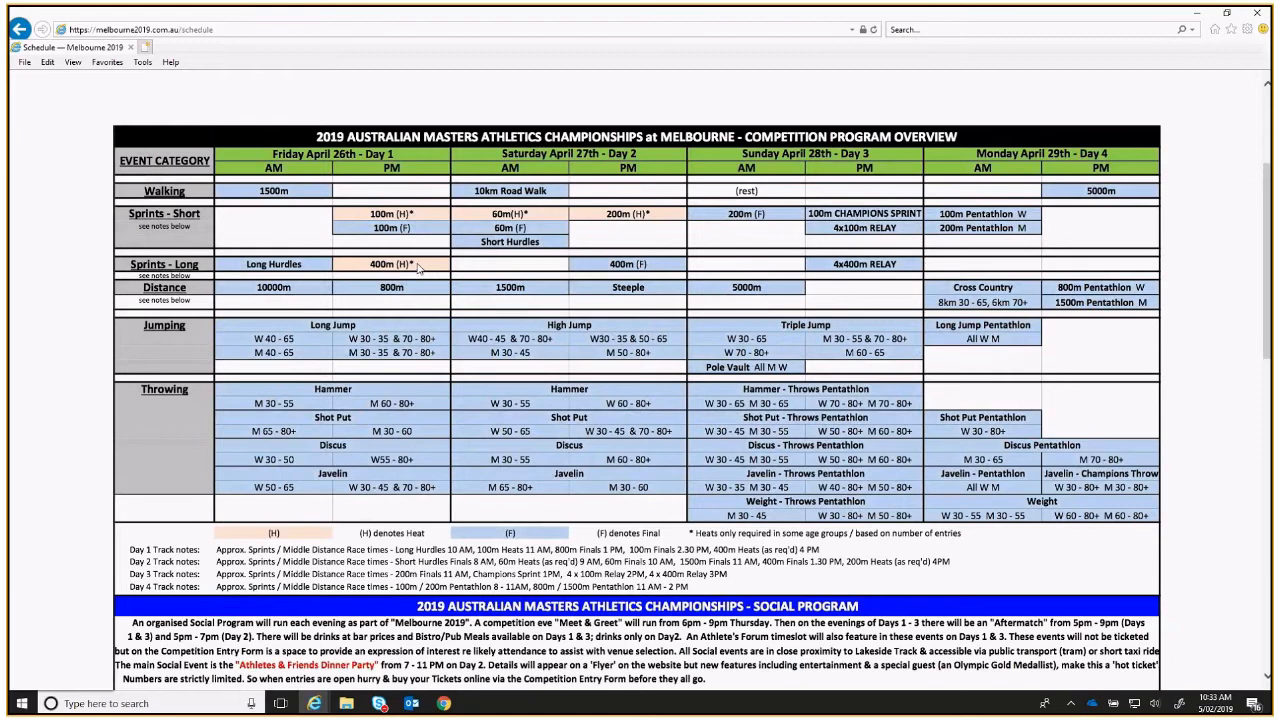
pyautogui.moveTo(284, 236)
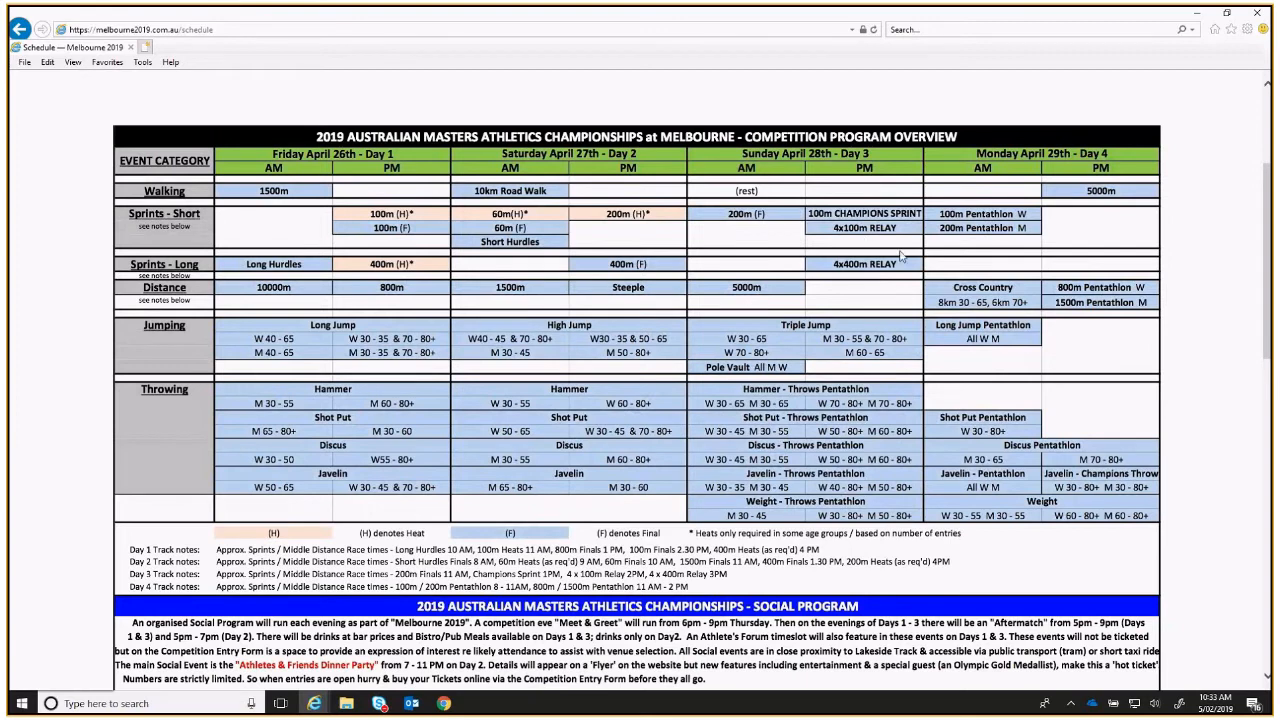
pyautogui.moveTo(936, 194)
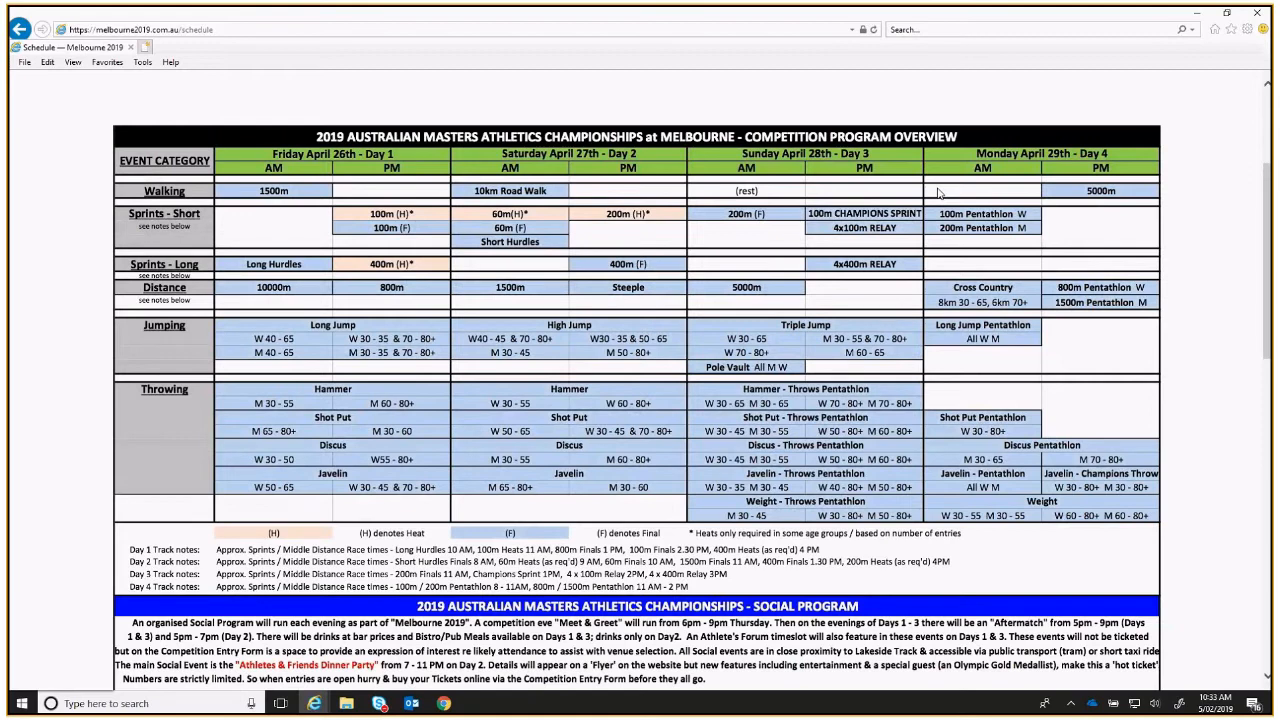
pyautogui.moveTo(1112, 224)
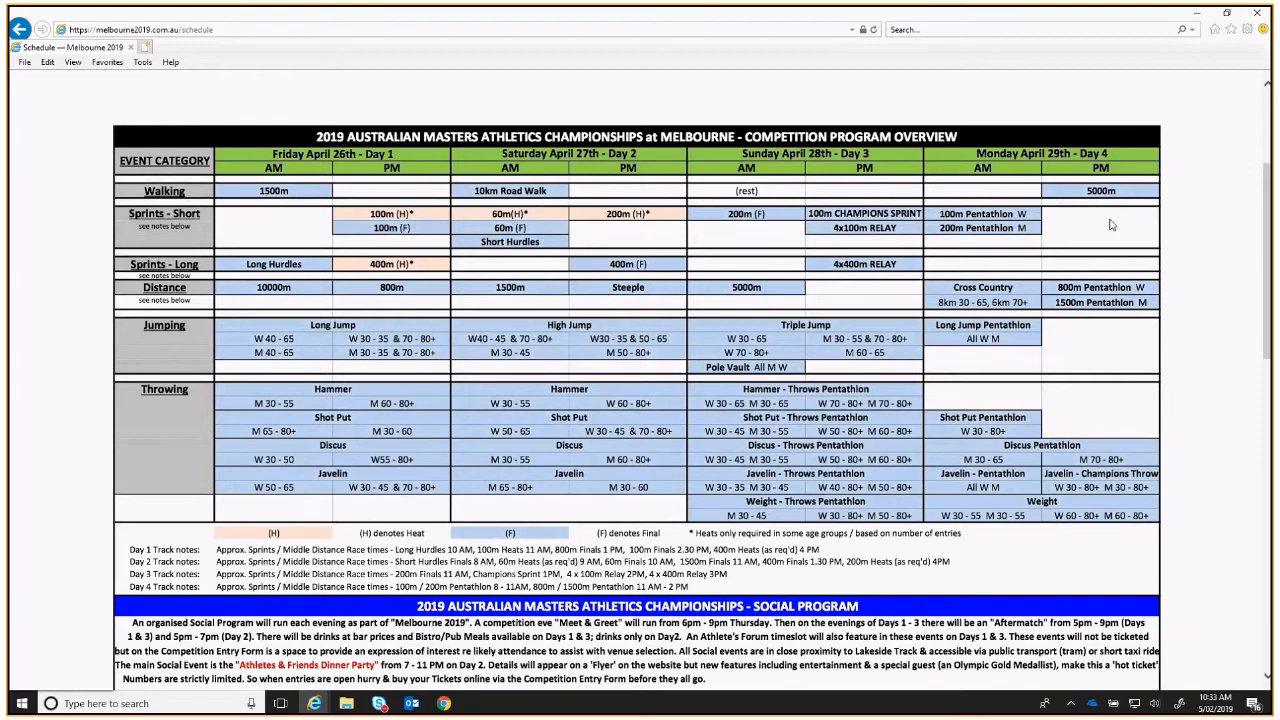
pyautogui.moveTo(1036, 198)
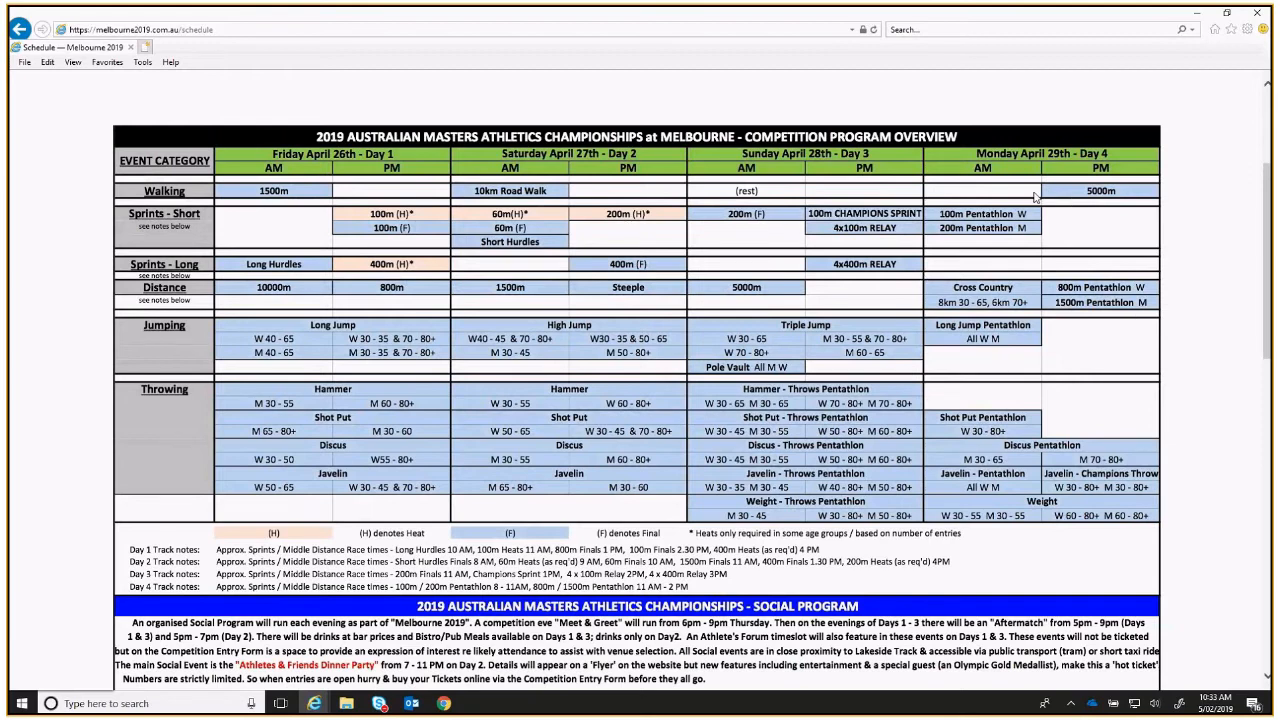
pyautogui.moveTo(1030, 196)
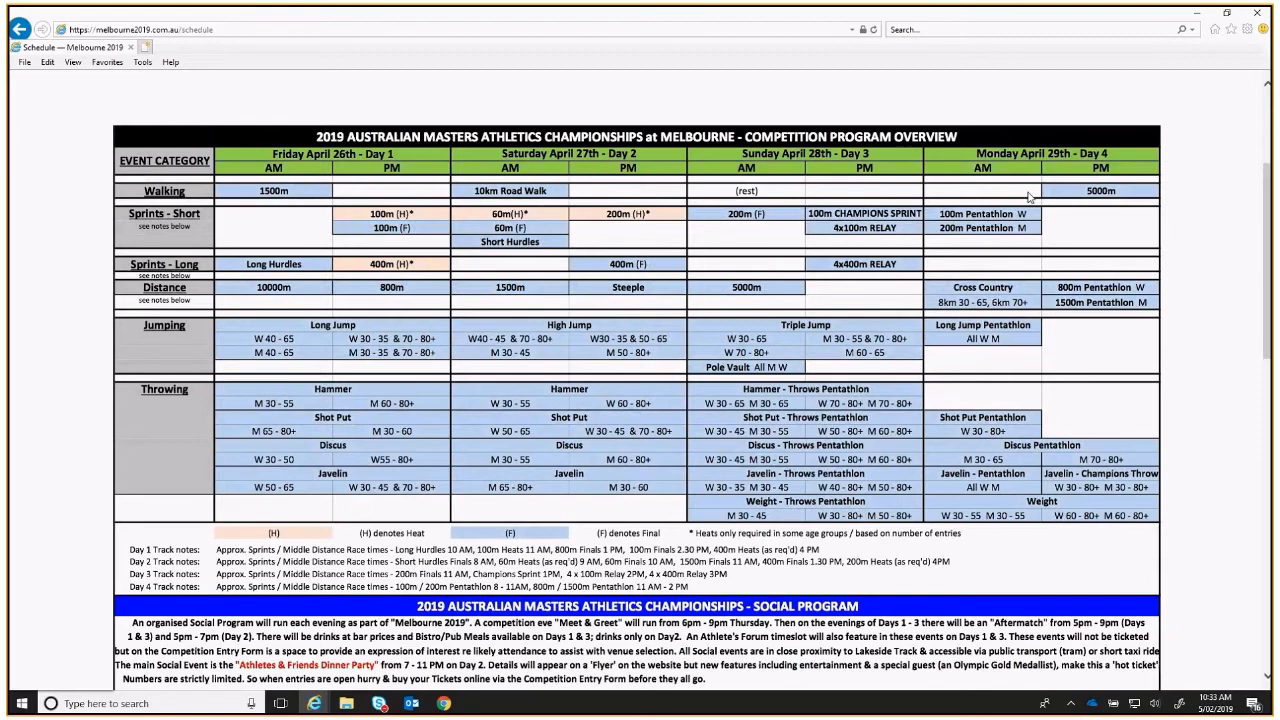
pyautogui.moveTo(948, 204)
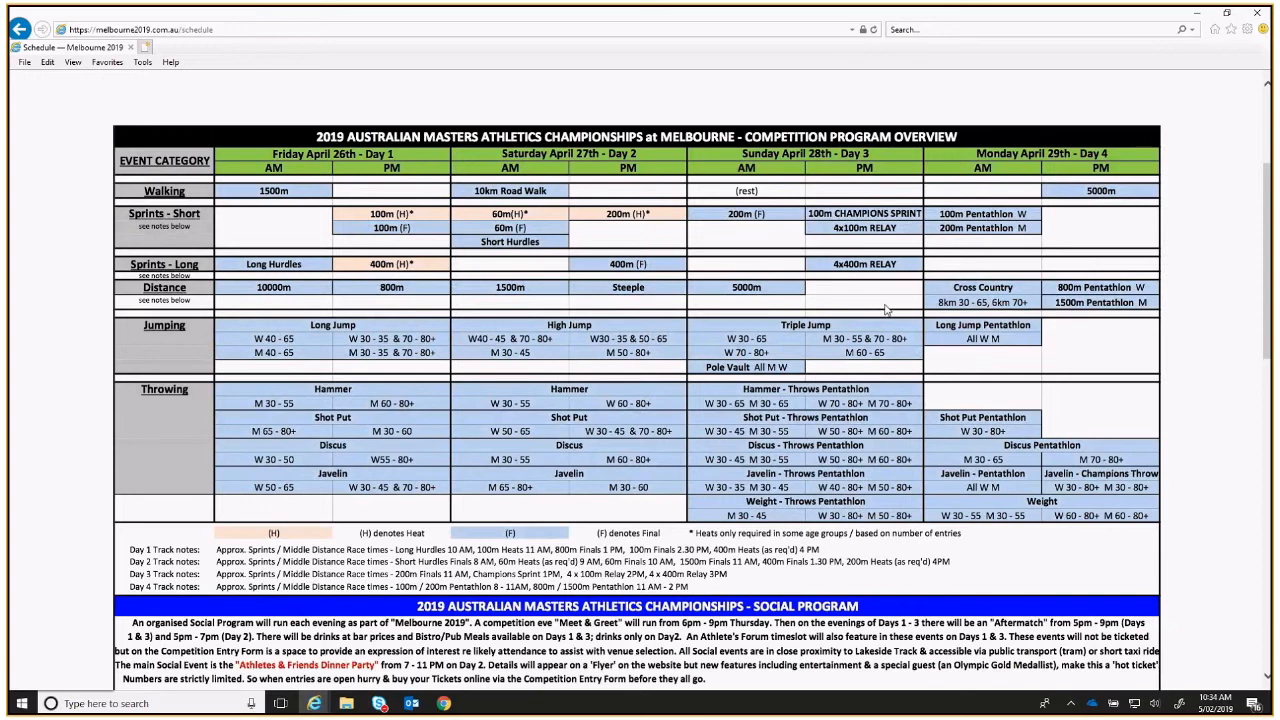
pyautogui.moveTo(920, 278)
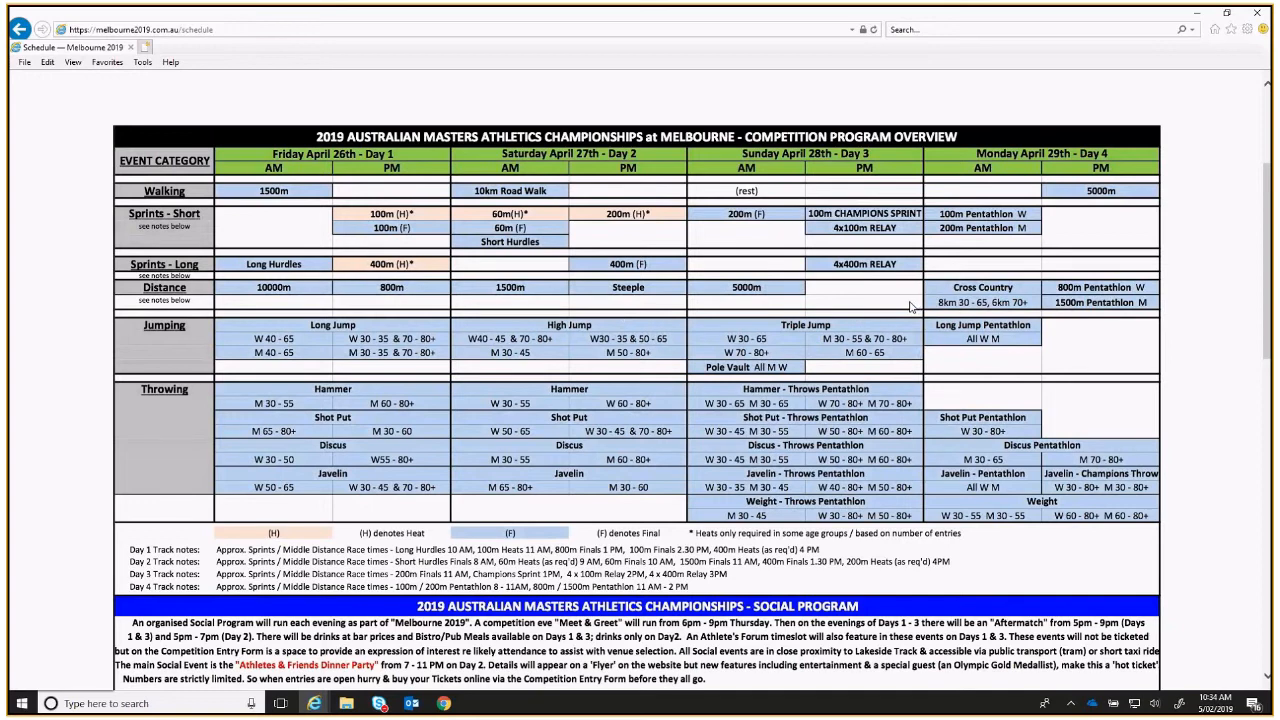
pyautogui.moveTo(982, 410)
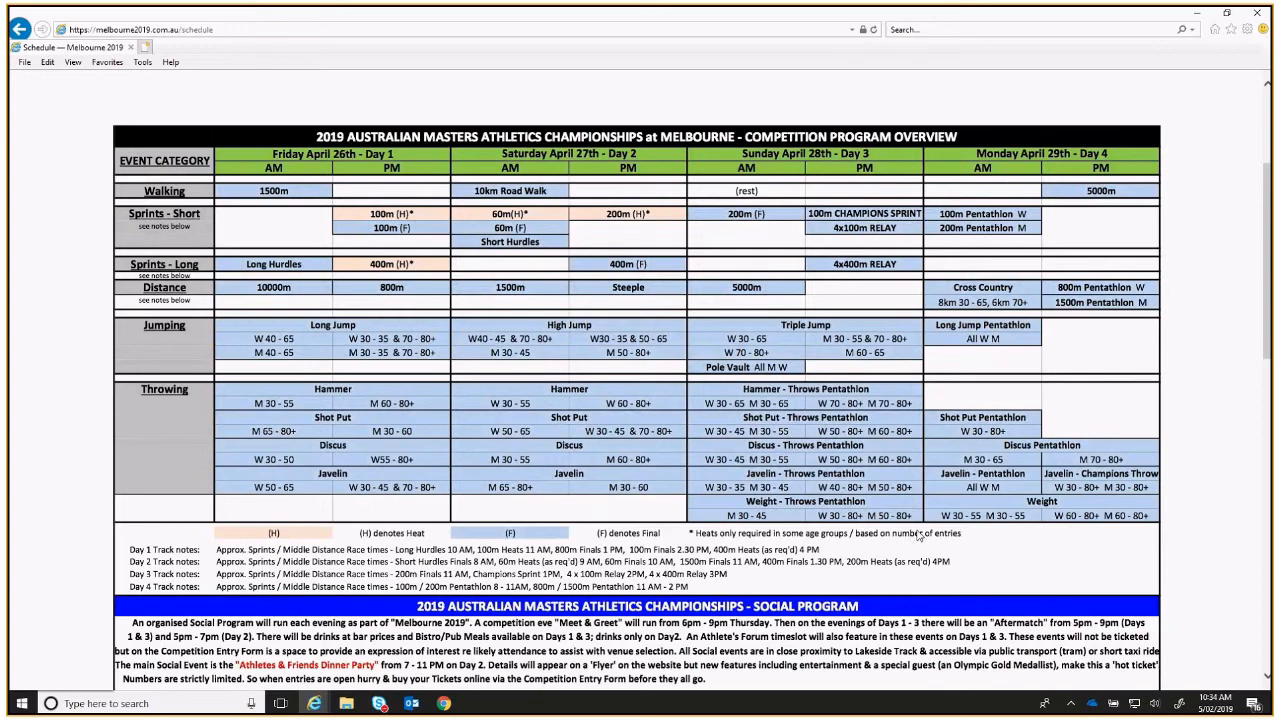
pyautogui.moveTo(1064, 568)
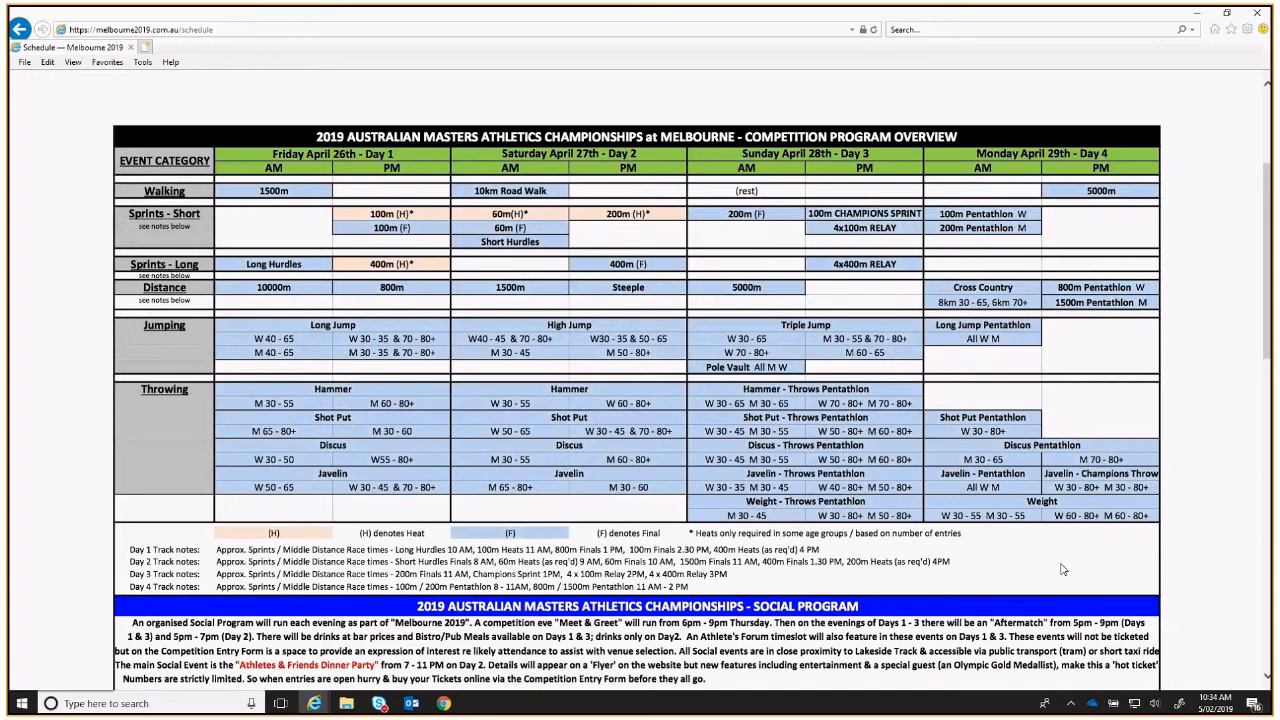
pyautogui.moveTo(1038, 572)
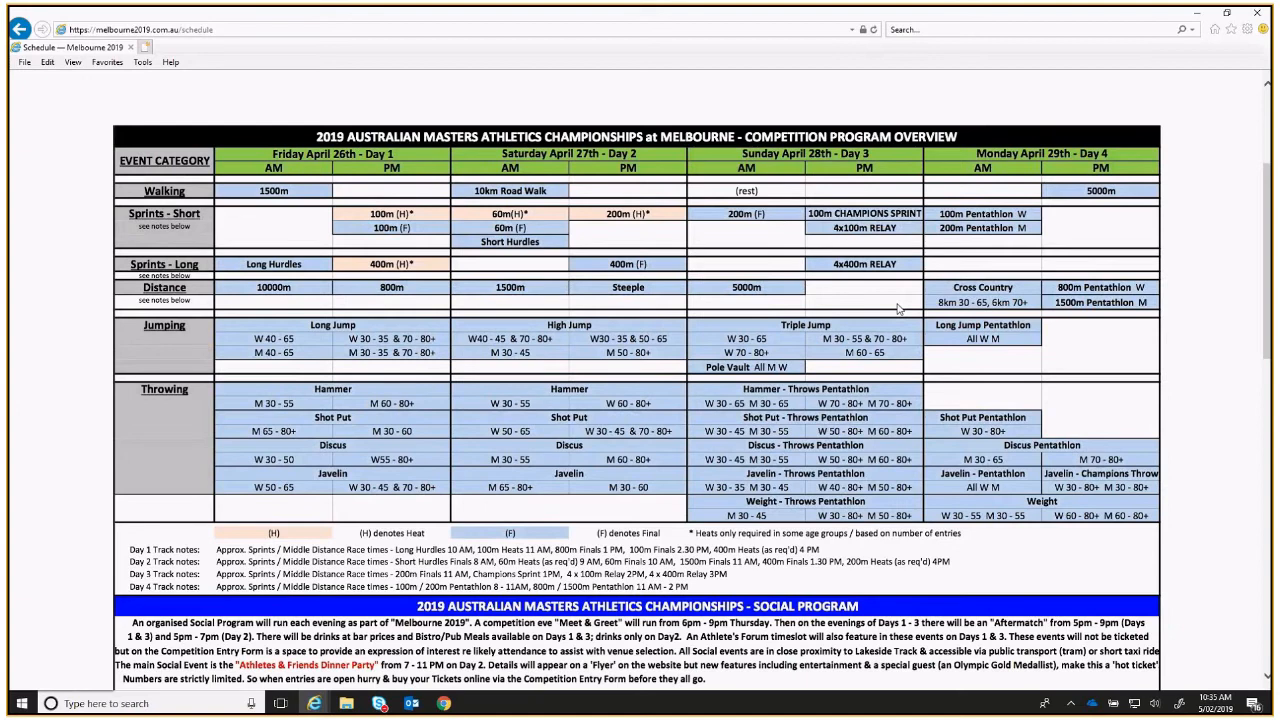
pyautogui.moveTo(904, 308)
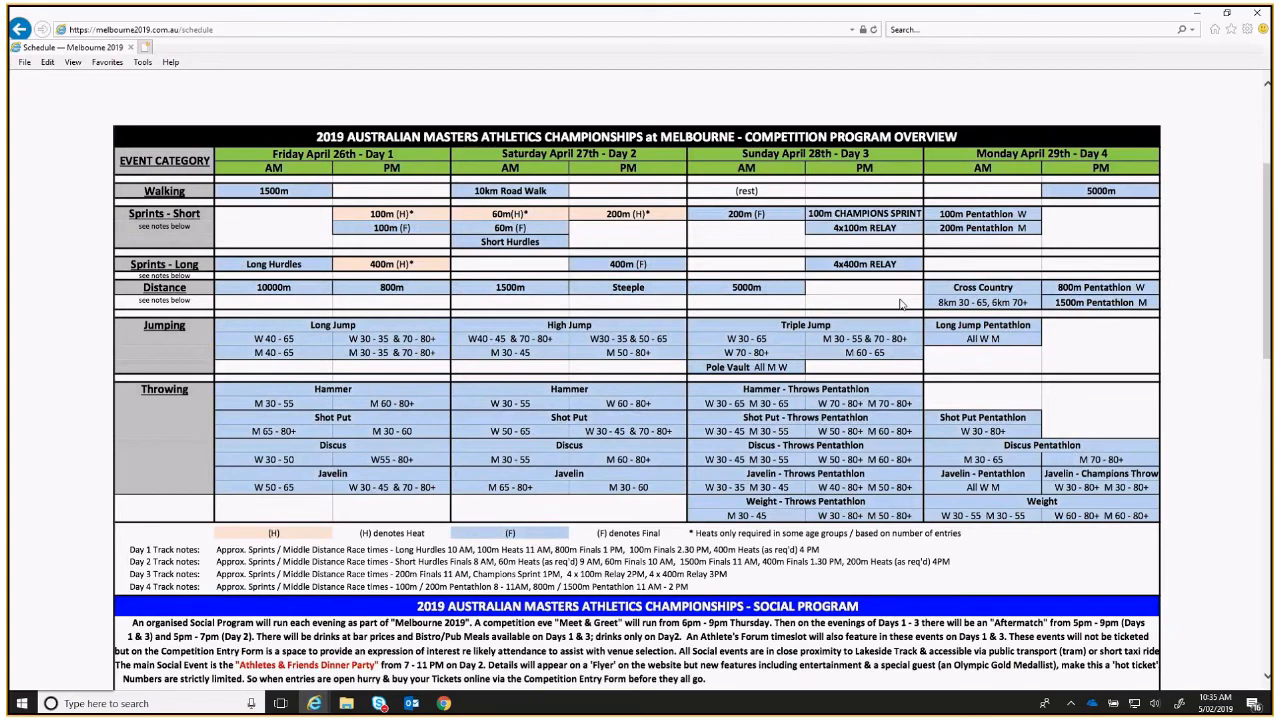
pyautogui.moveTo(898, 304)
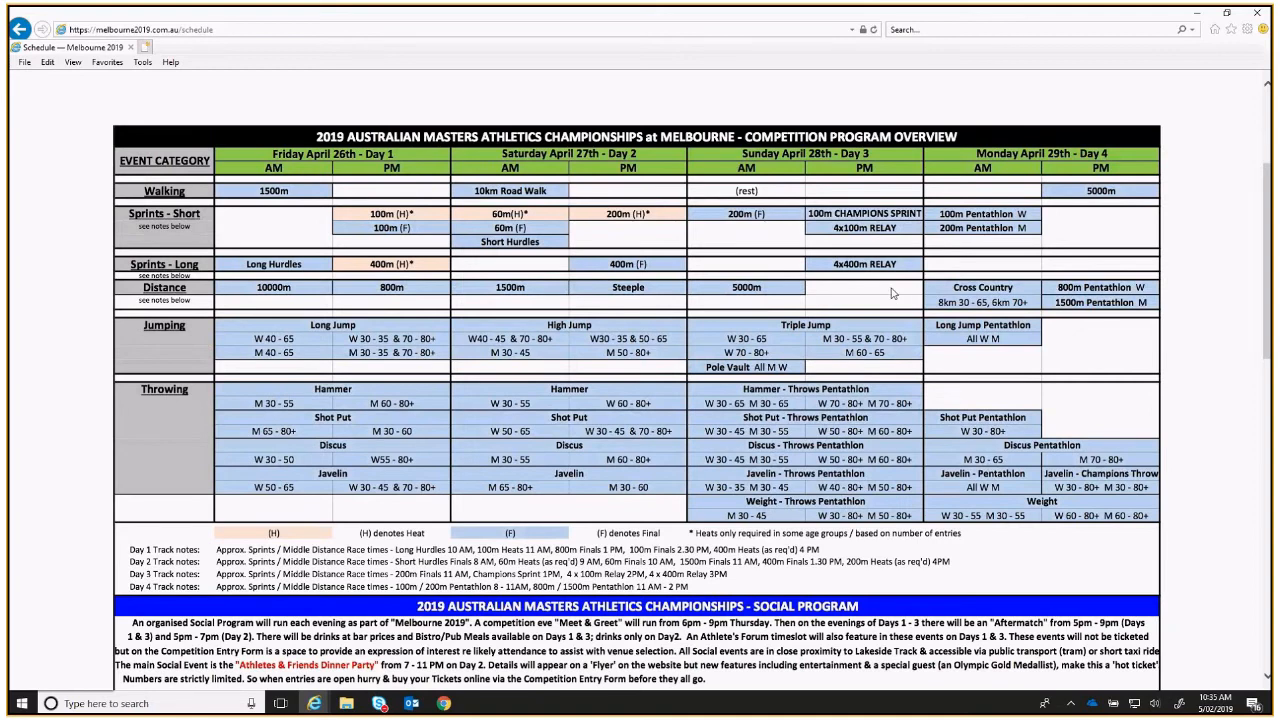
pyautogui.moveTo(880, 300)
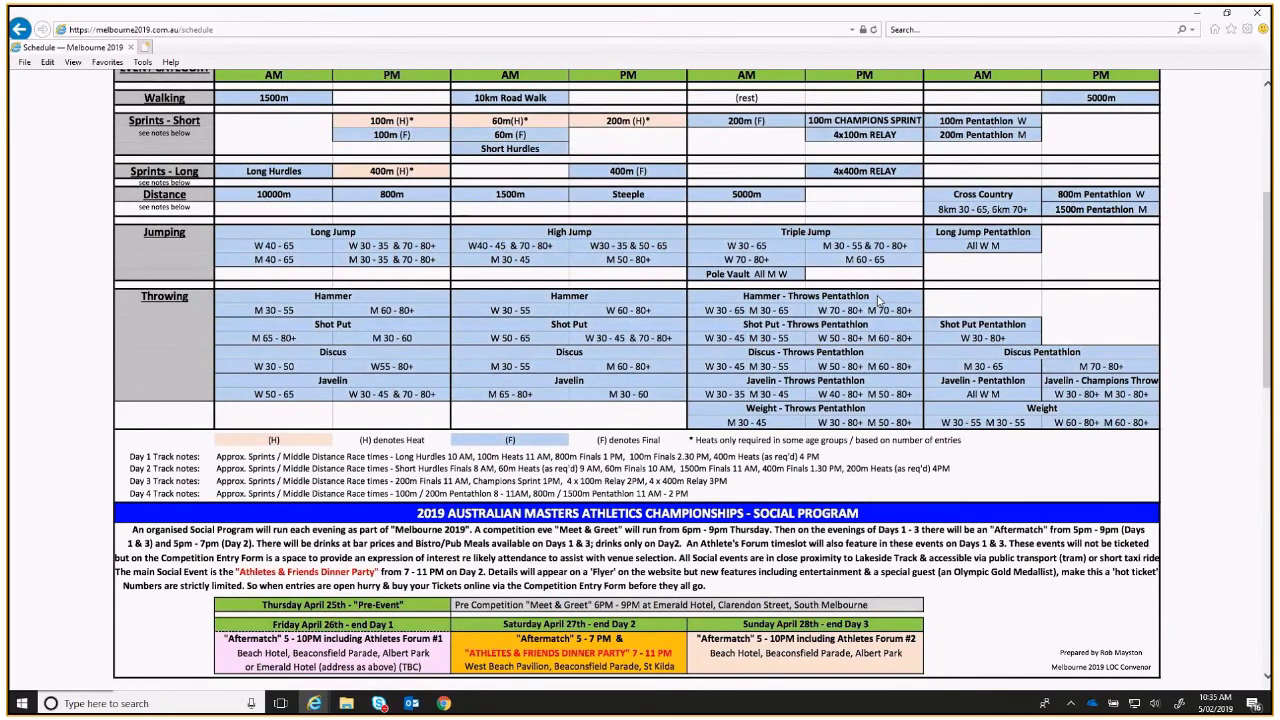
pyautogui.scroll(-3)
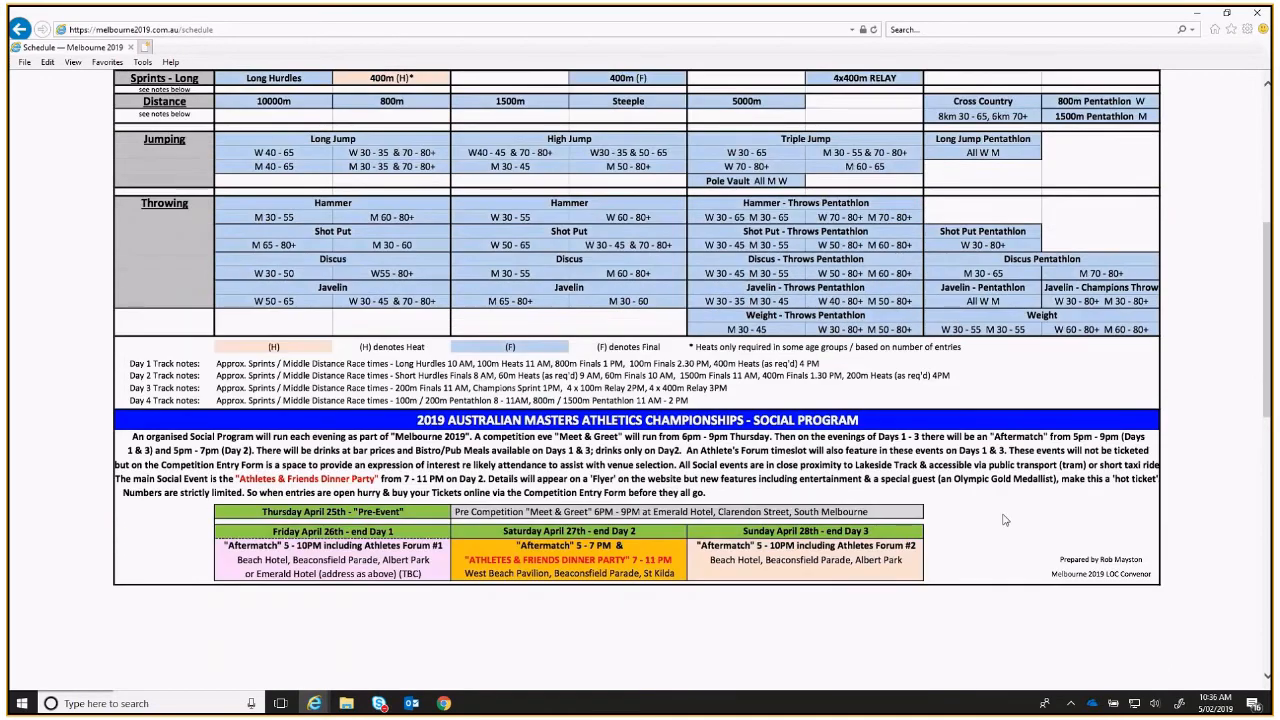
pyautogui.moveTo(992, 514)
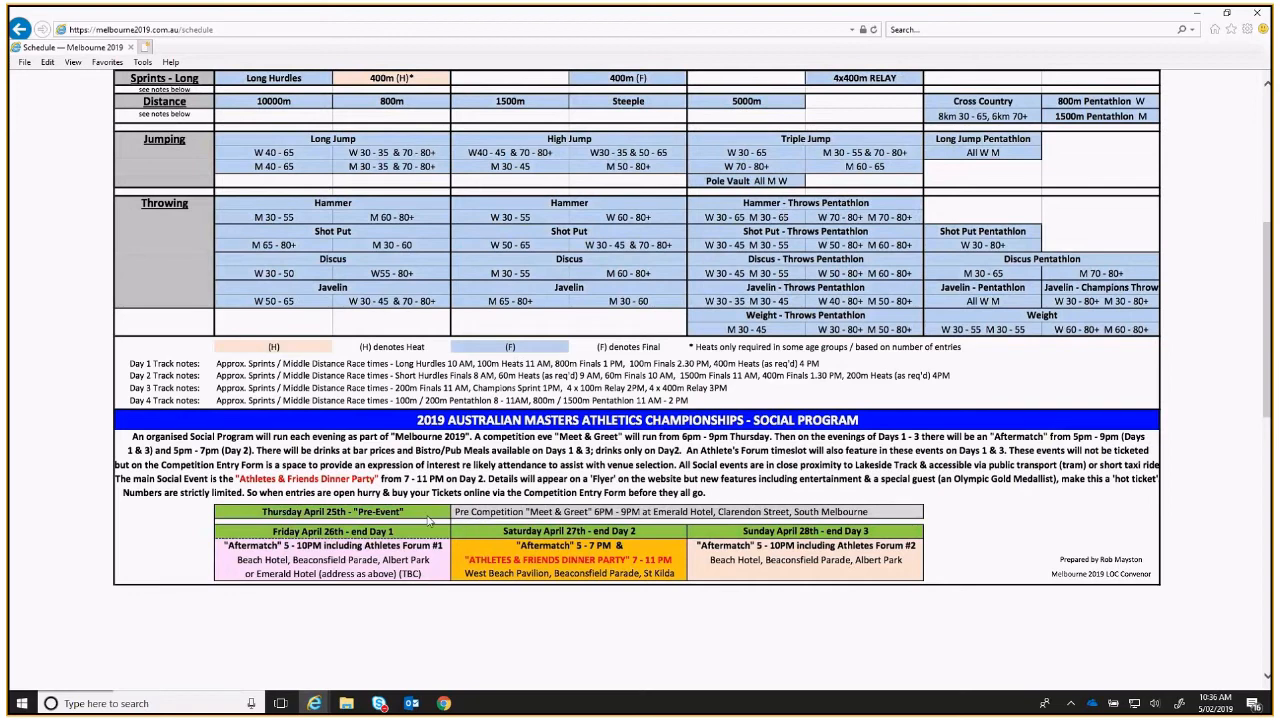
pyautogui.moveTo(430, 520)
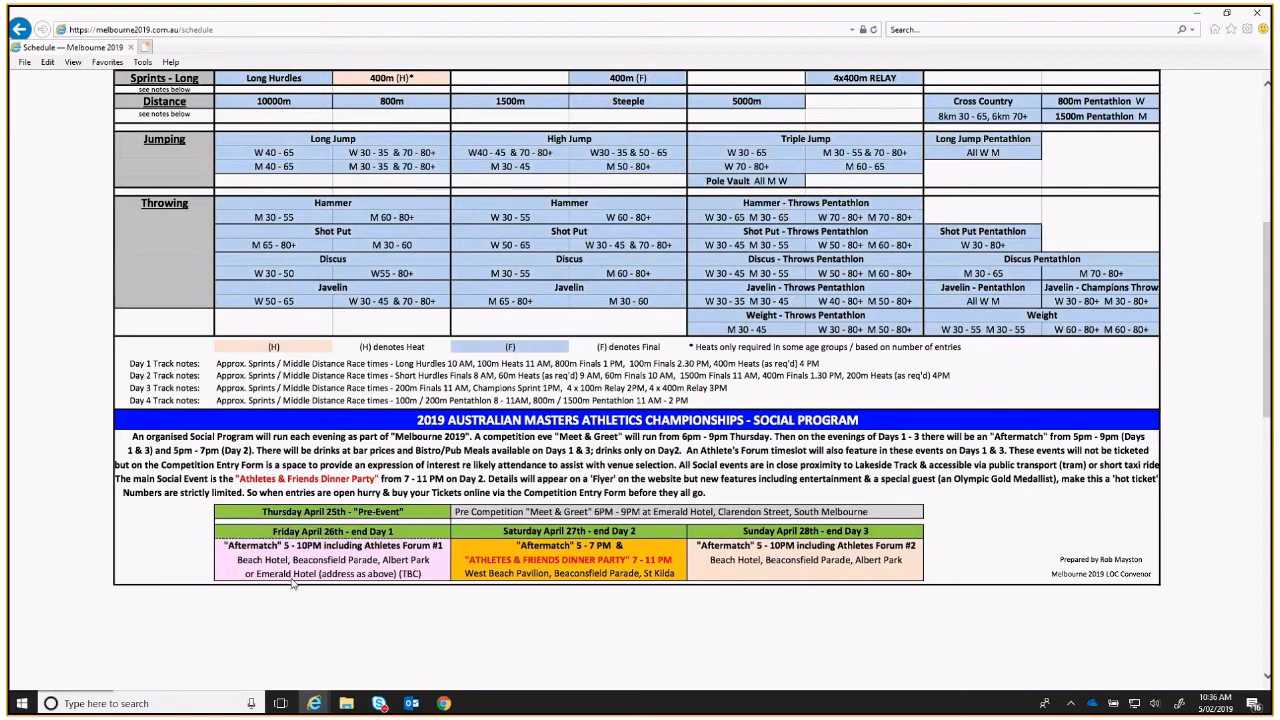
pyautogui.moveTo(812, 584)
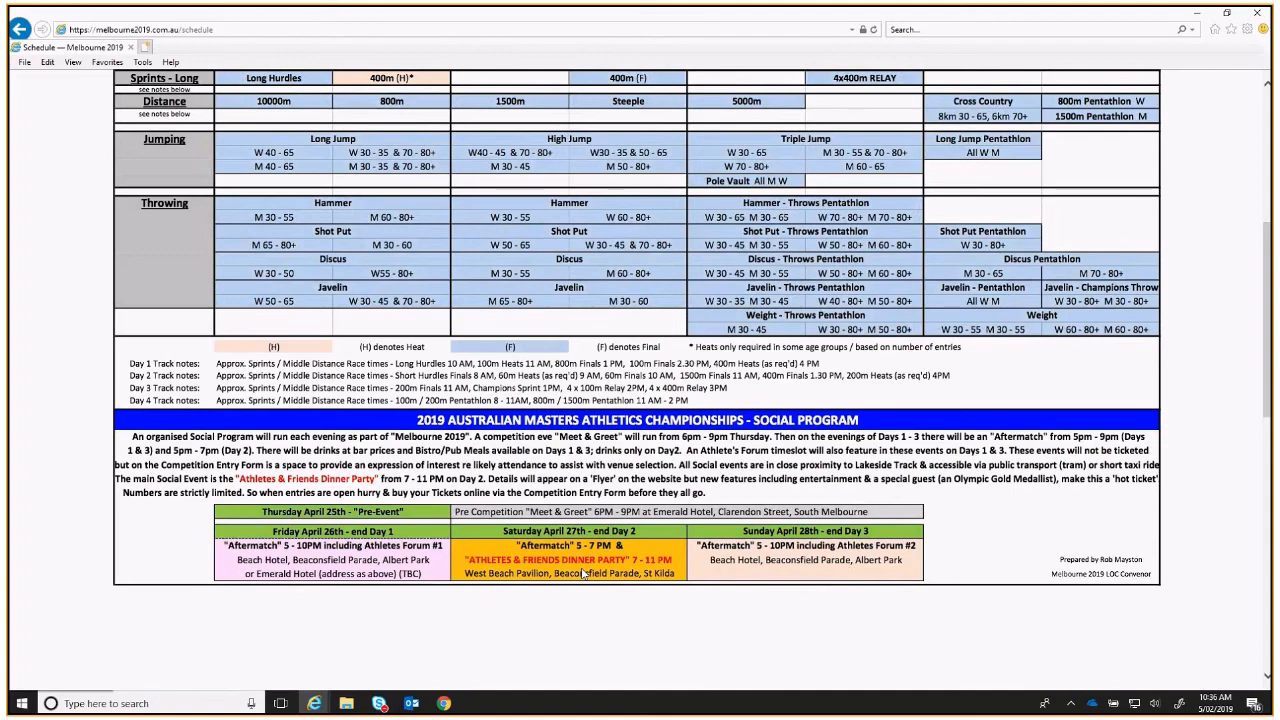
pyautogui.moveTo(584, 572)
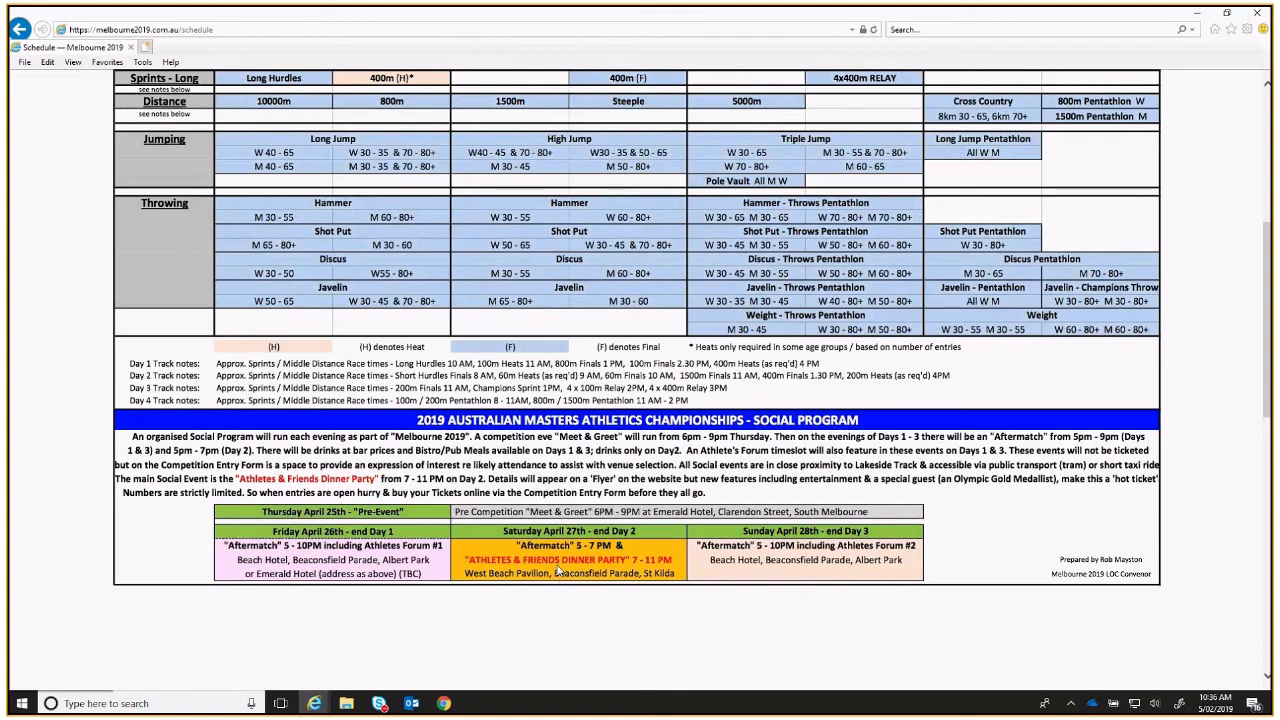